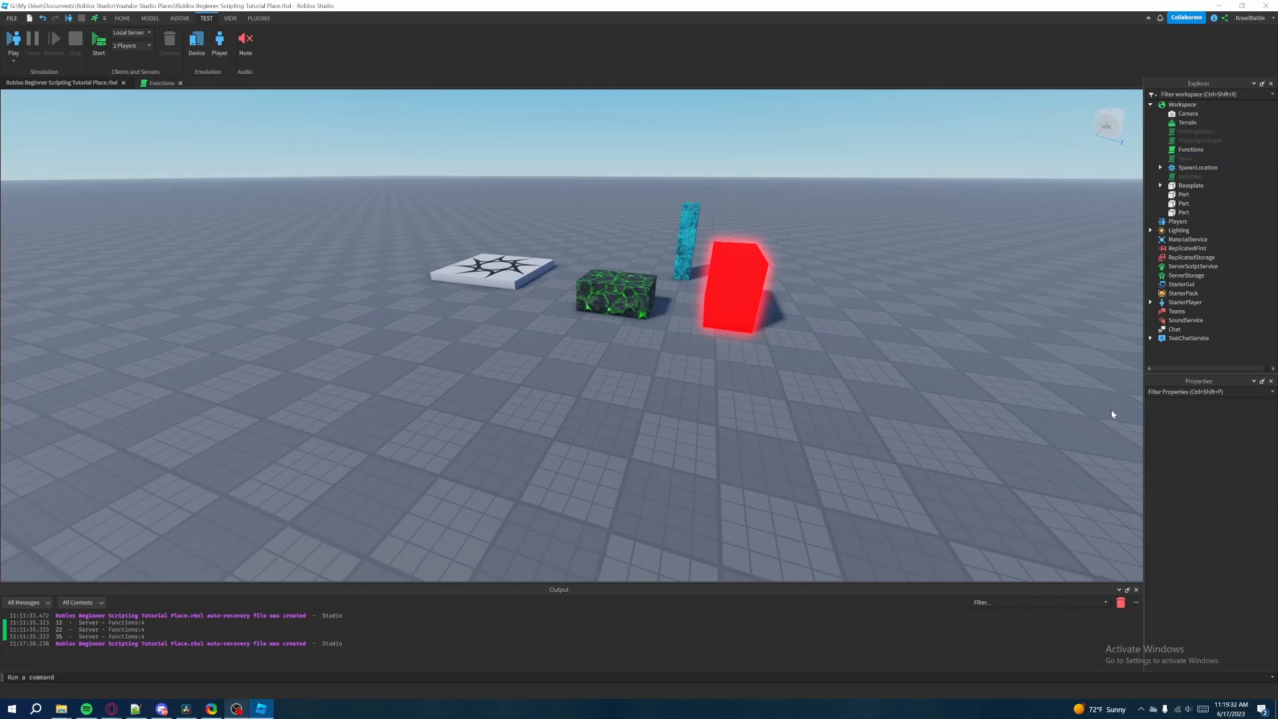
mouse_move(622, 351)
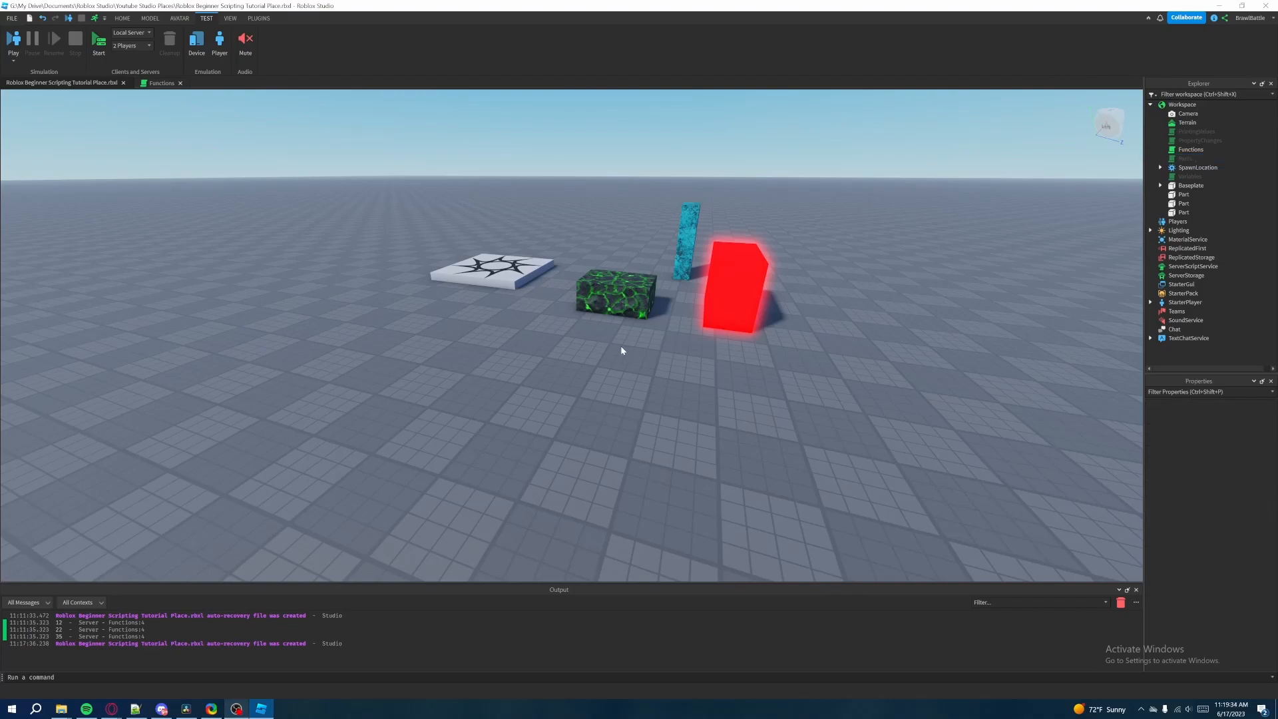
mouse_move(280, 248)
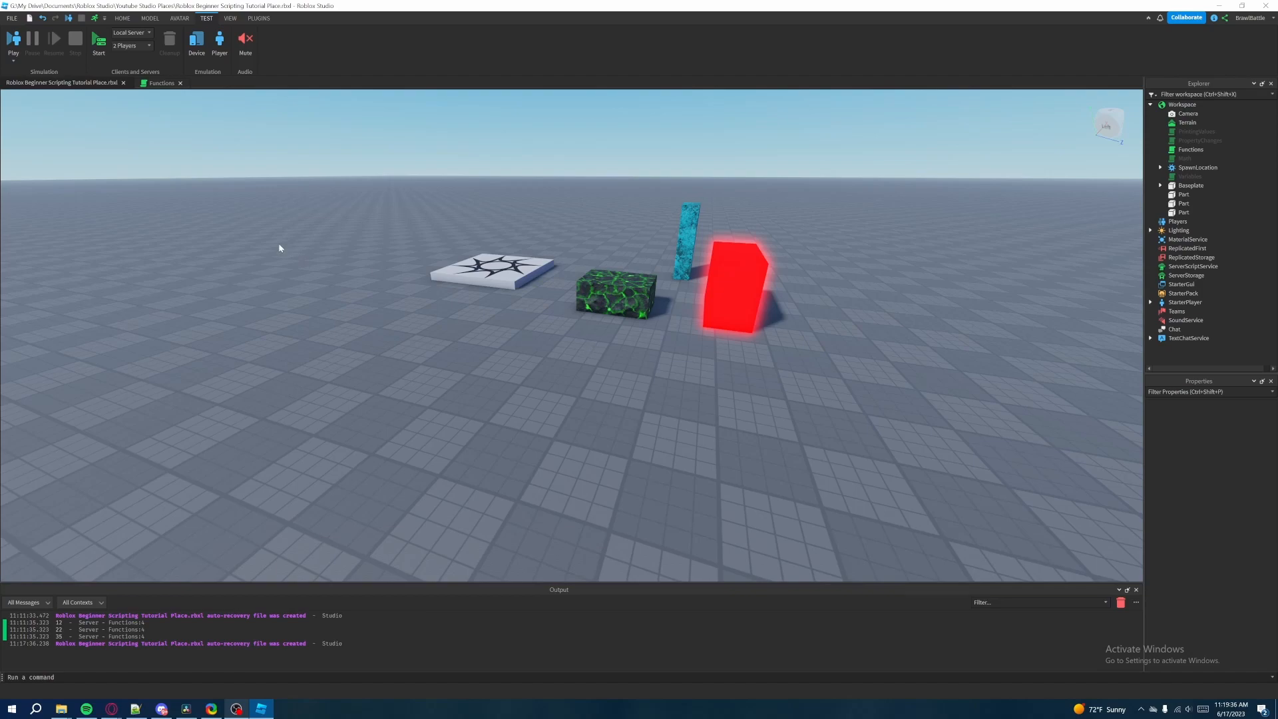
Bring up the Functions script in the editor instead of the 3D scene
click(161, 82)
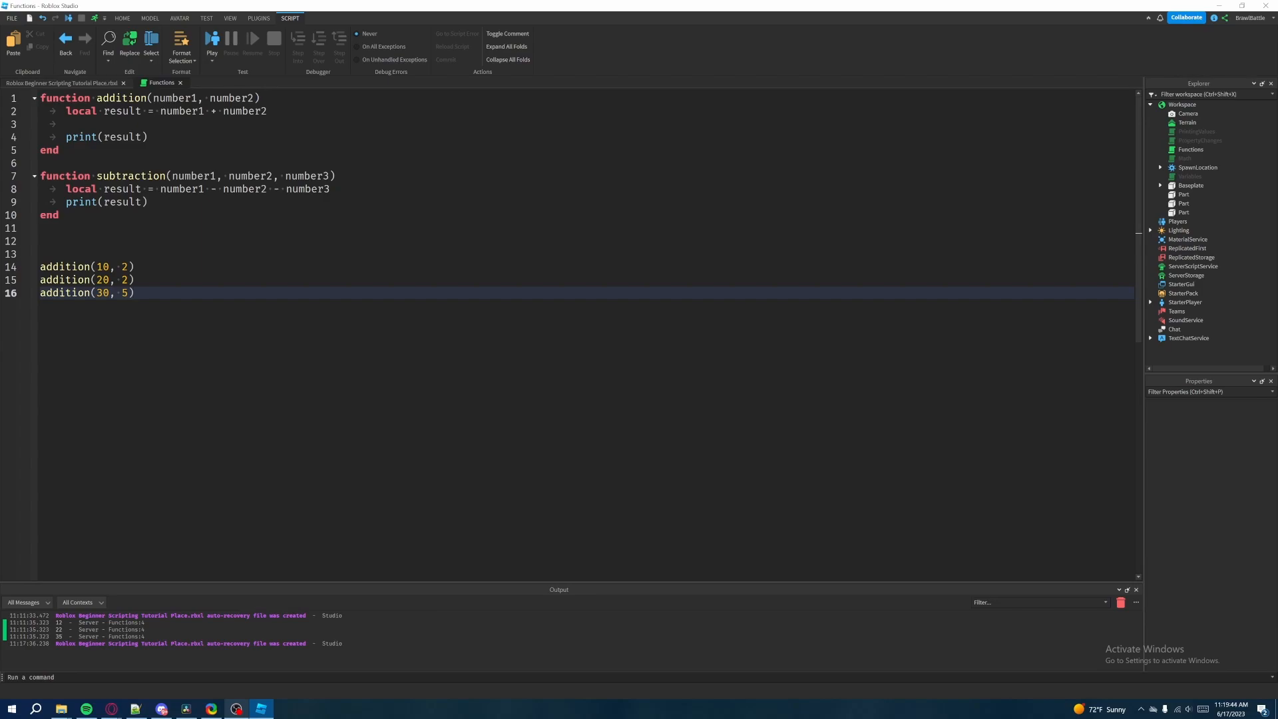
Select all the old addition and subtraction code and clear it, leaving the script empty
click(134, 293)
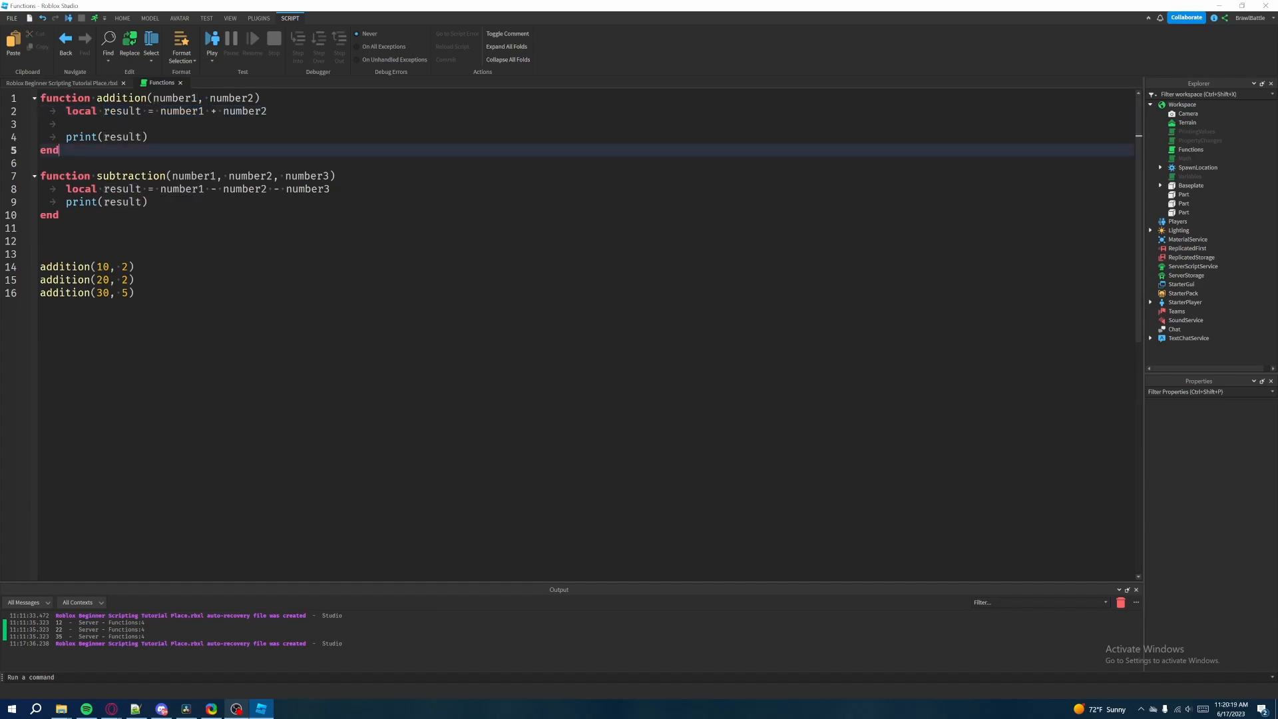
double_click(121, 110)
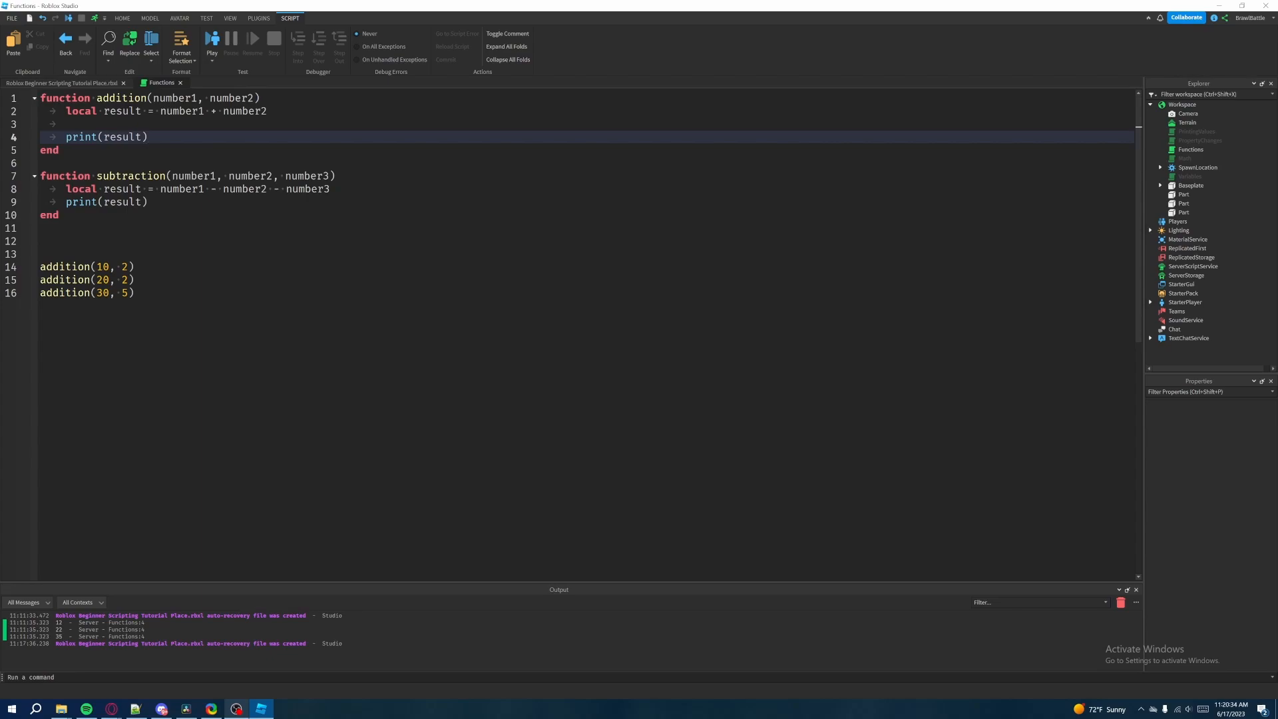
drag(46, 97, 59, 151)
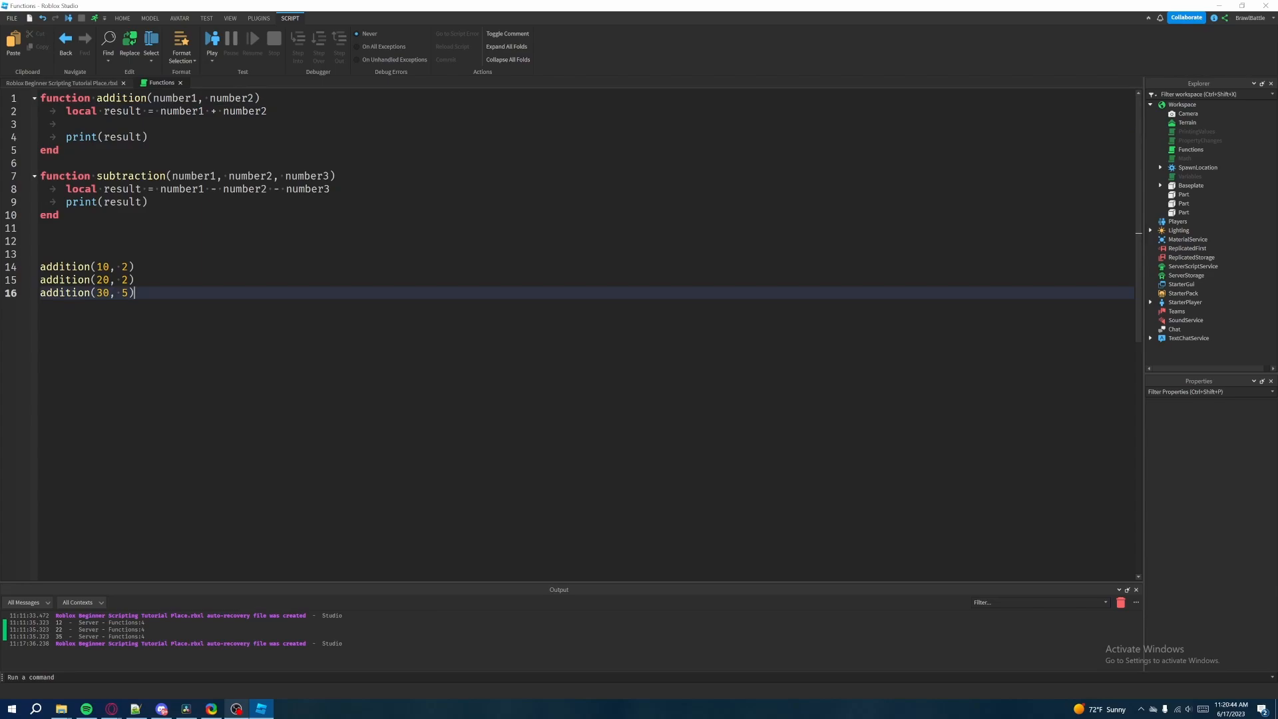
double_click(121, 97)
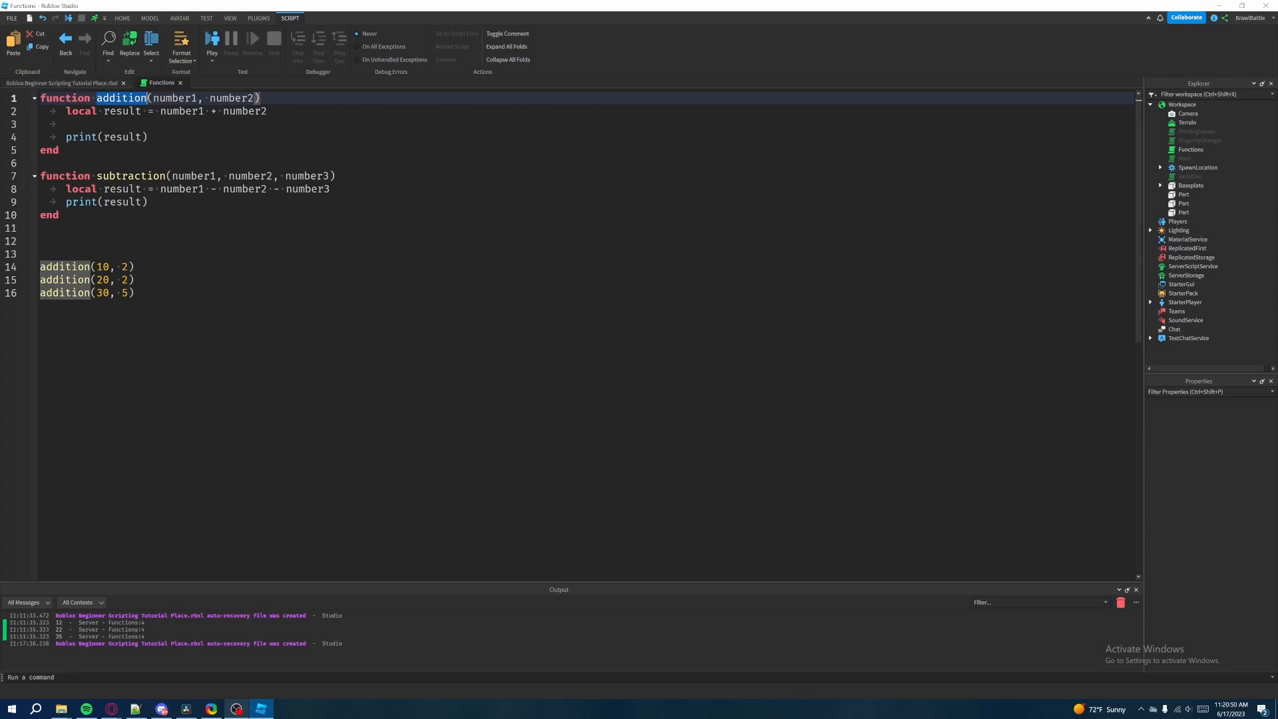
key(ctrl+a)
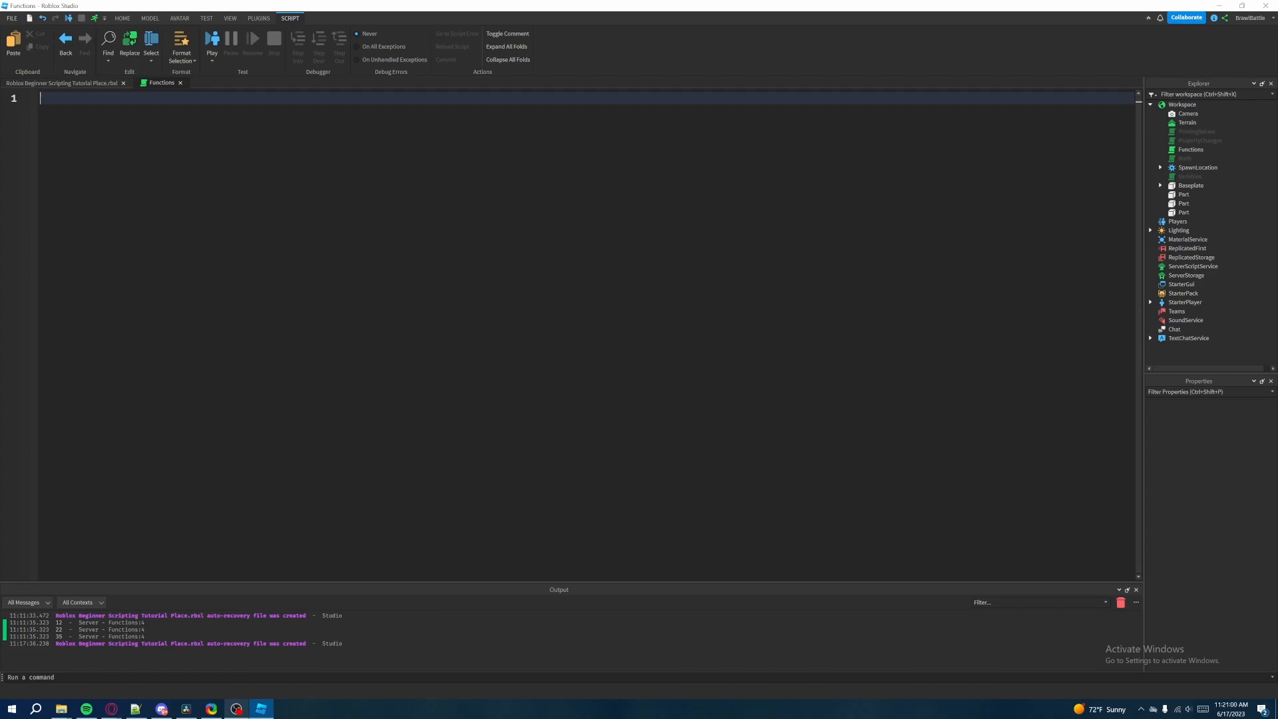
Define function multiplication(number1, number2, number3)
text(function)
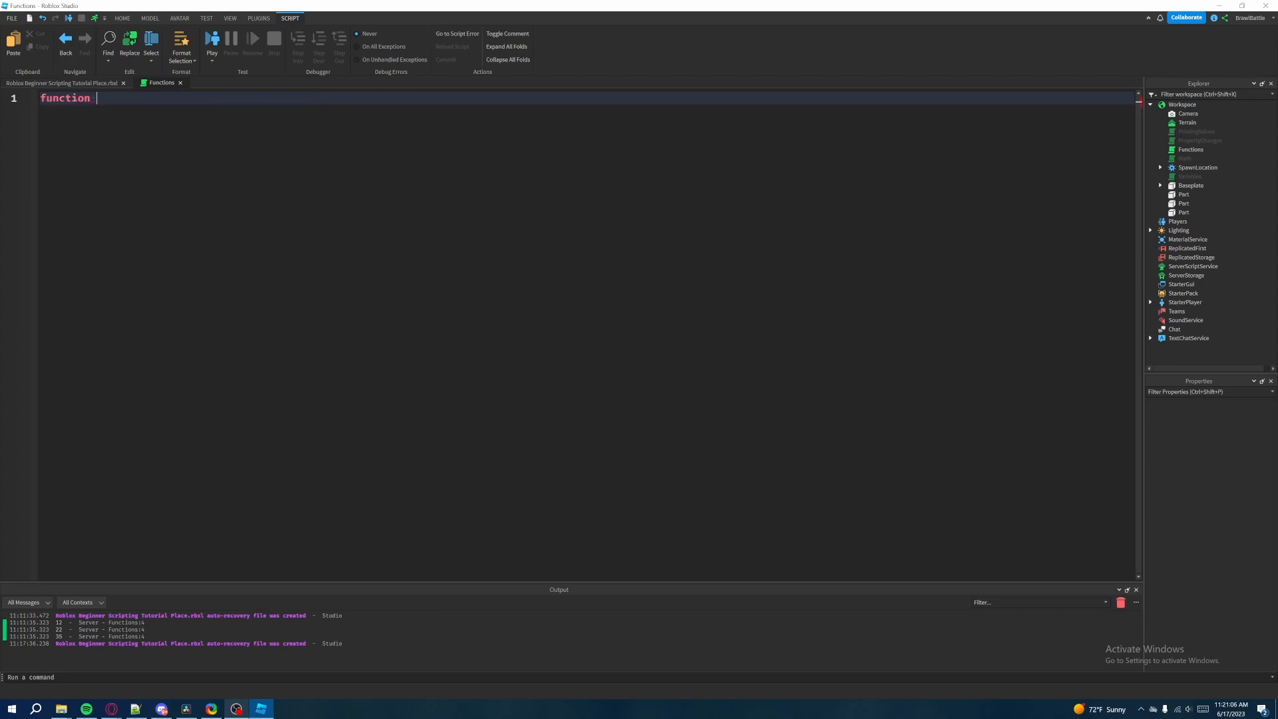
text(multiplicati)
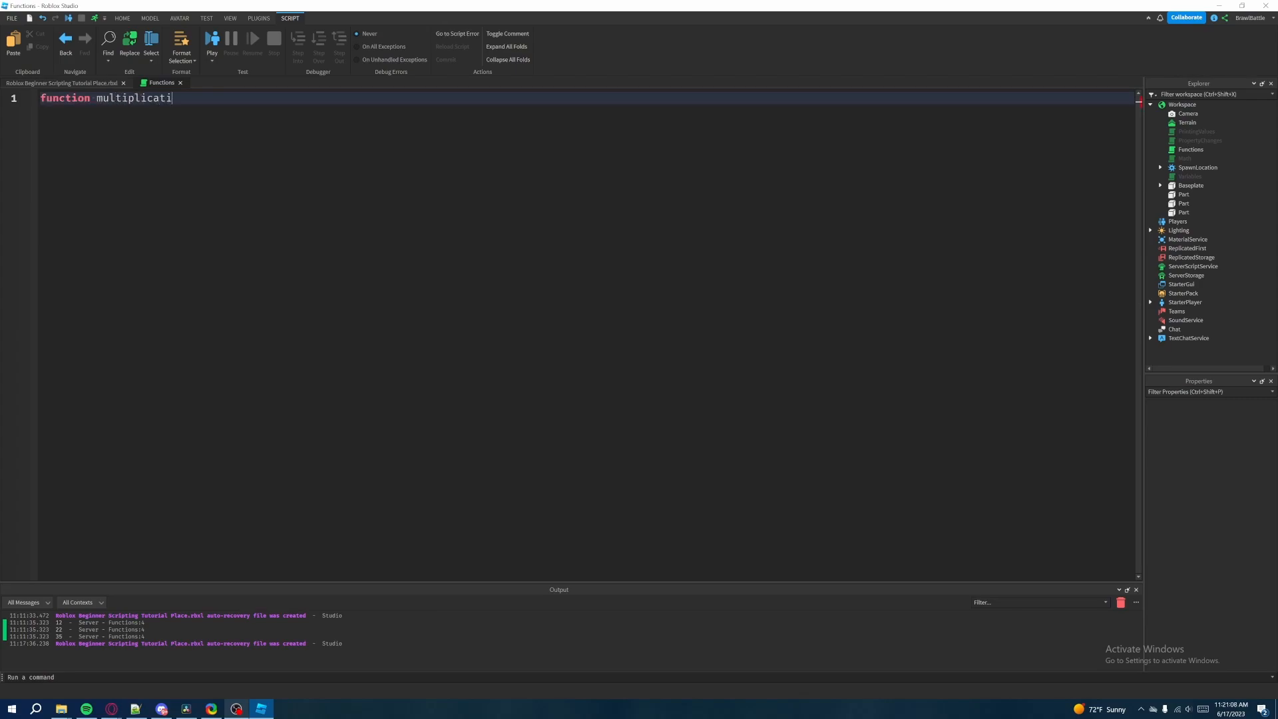
text(on)
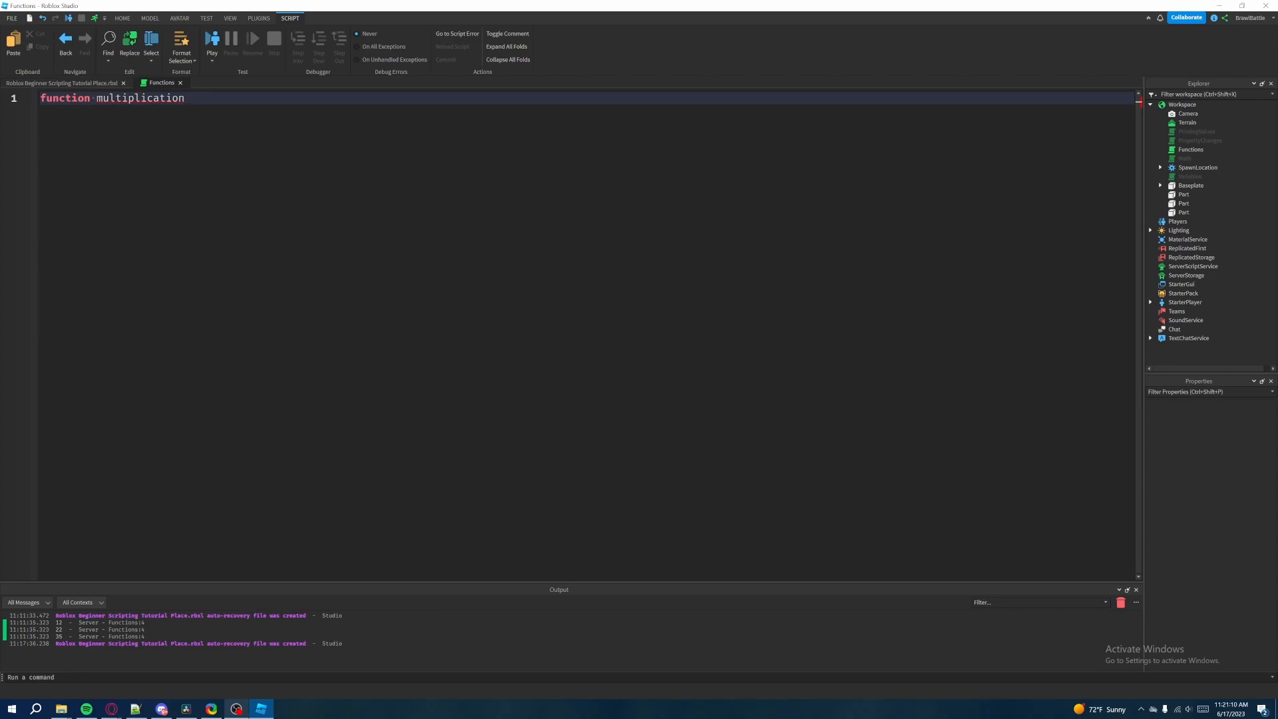
text(())
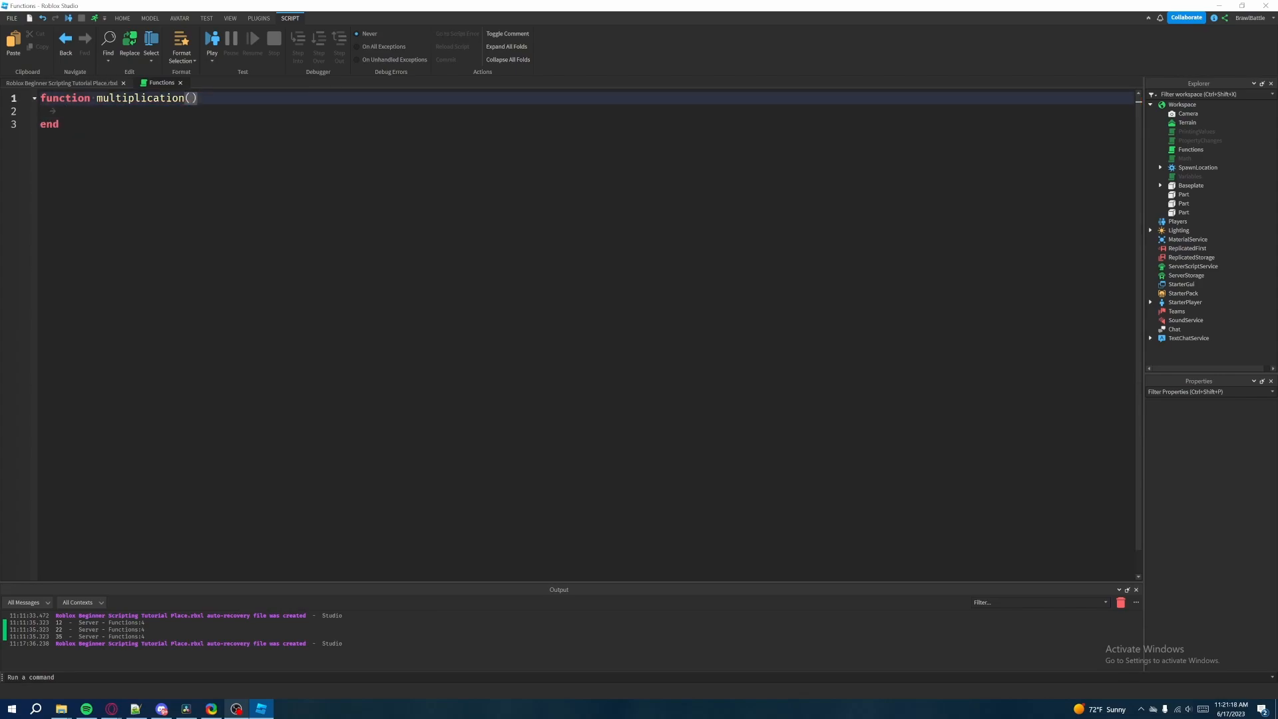
text(number1, number2, numb)
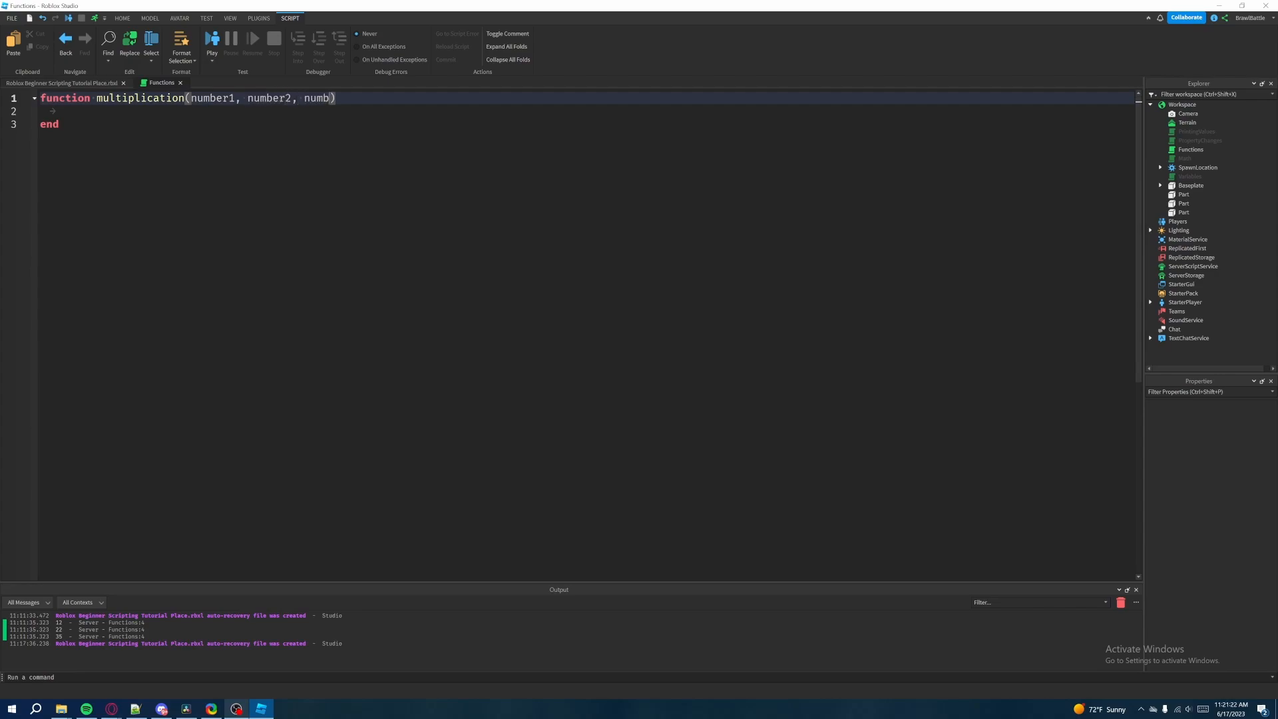
text(er3)
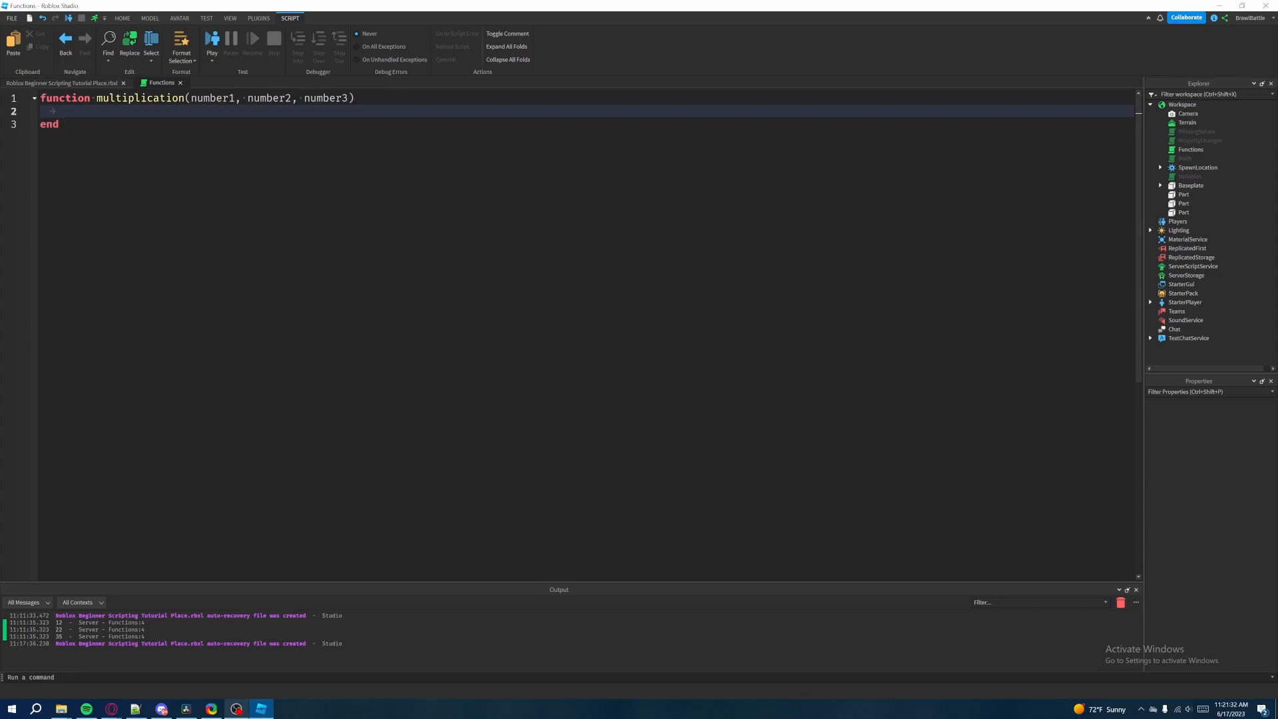
Inside it, write local result = number1 * number2 * number3
text(local)
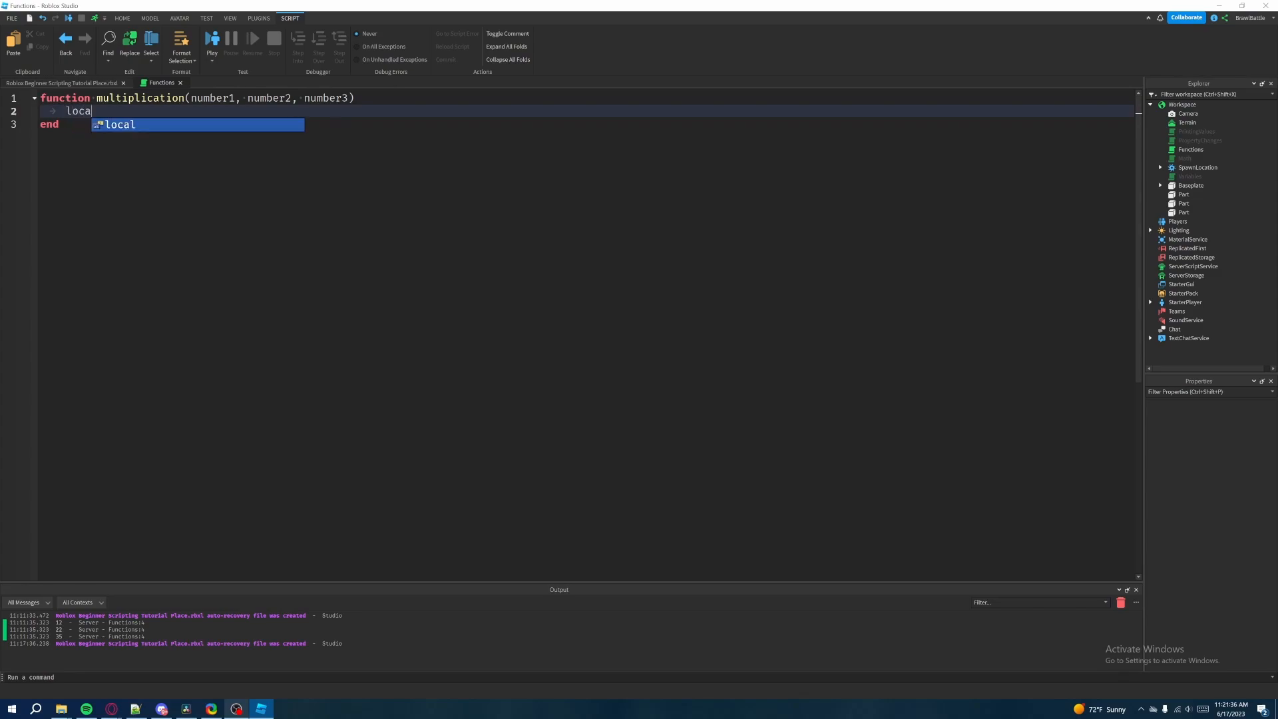
text(result)
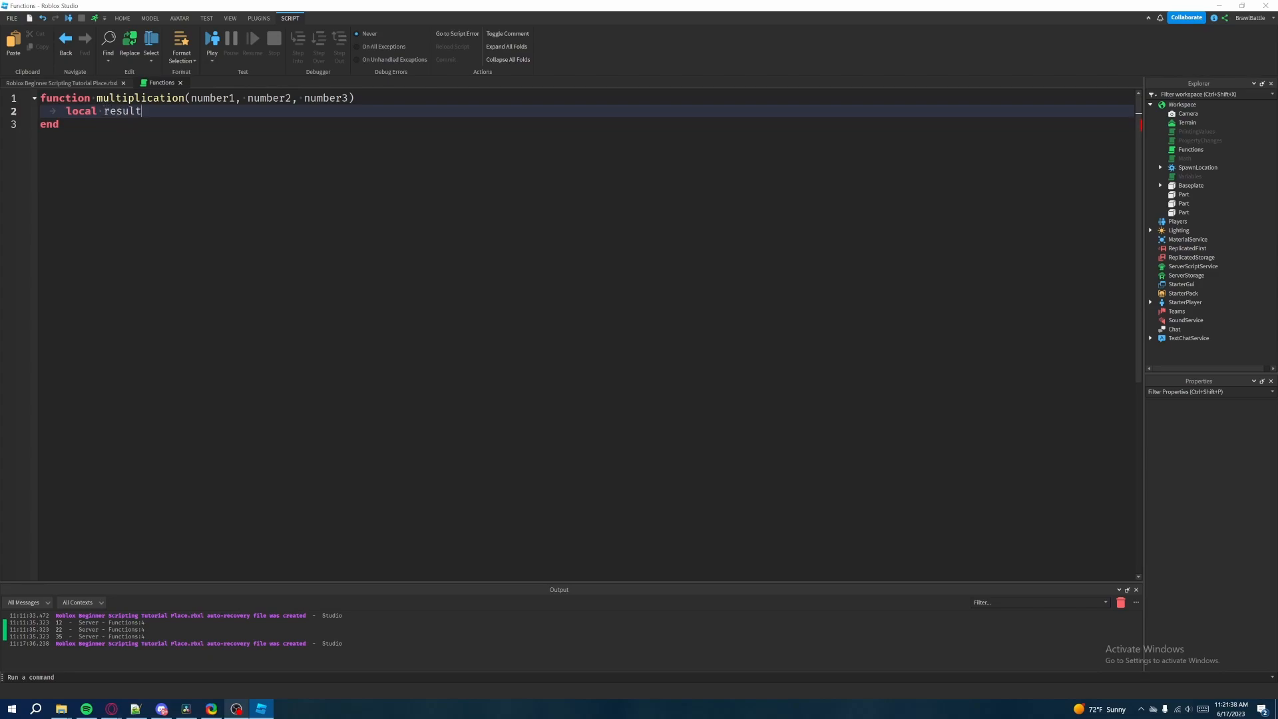
text(= number1)
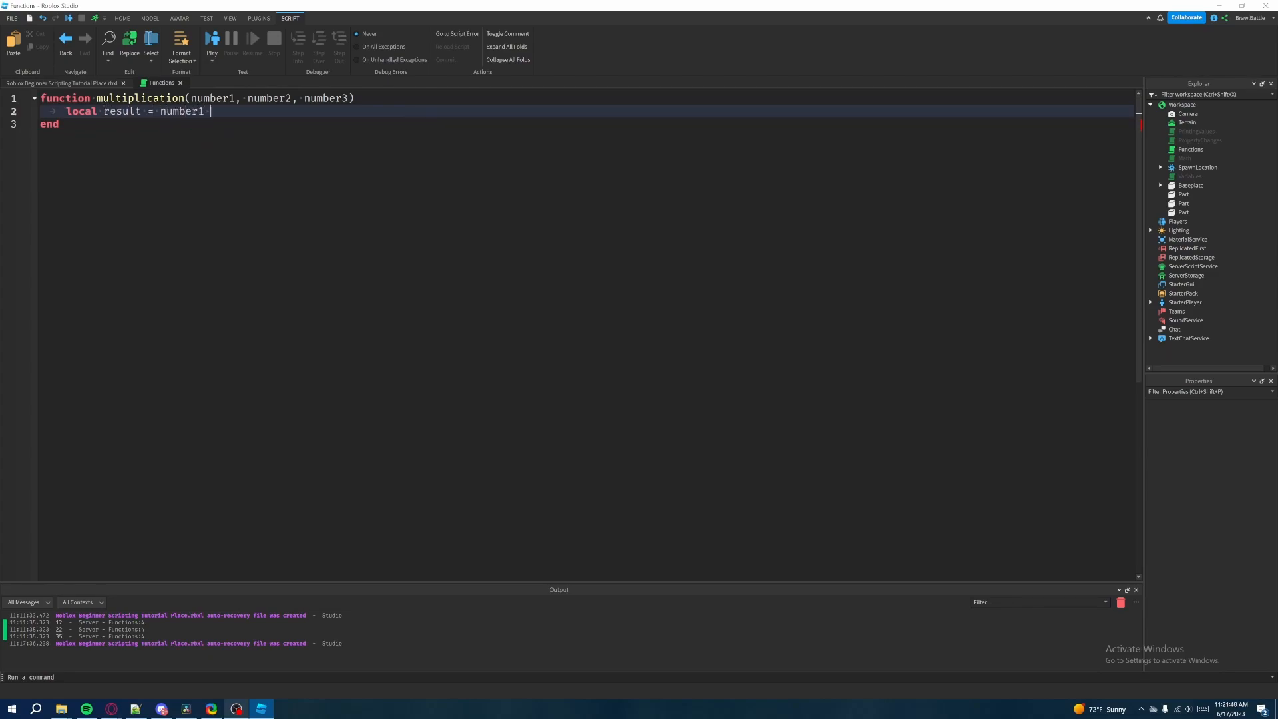
text(+ number2)
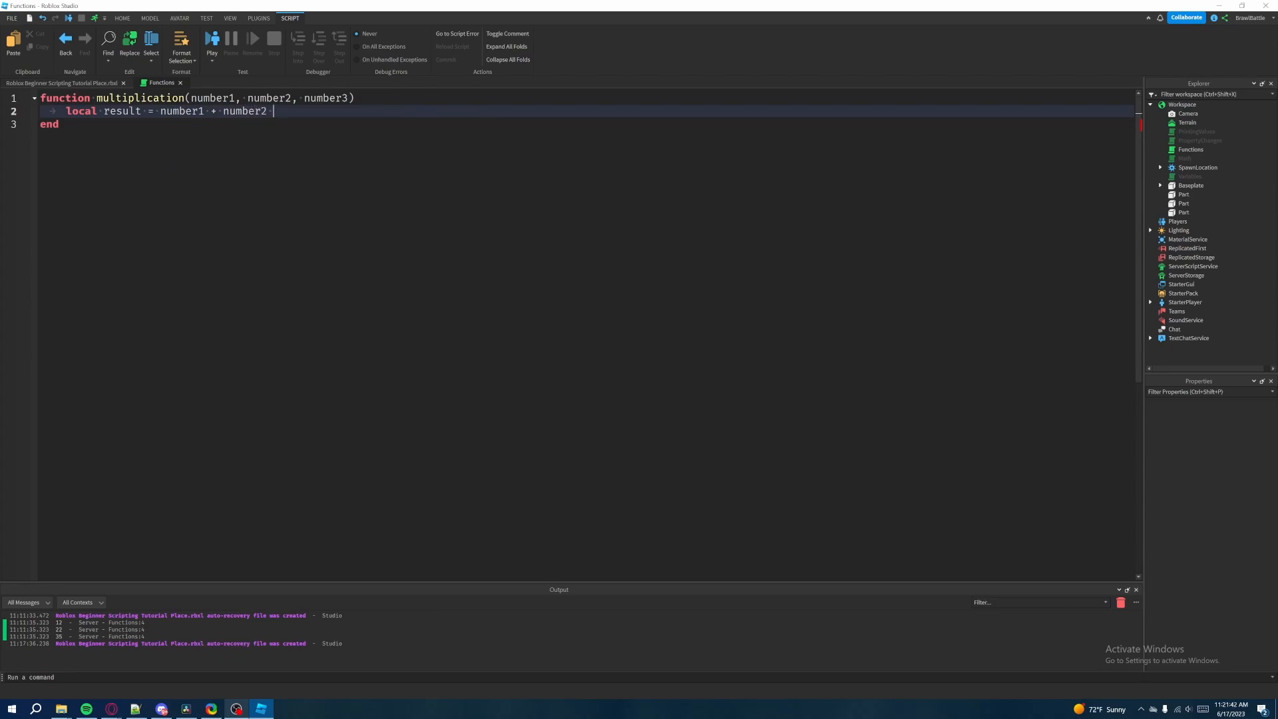
text(+ number3)
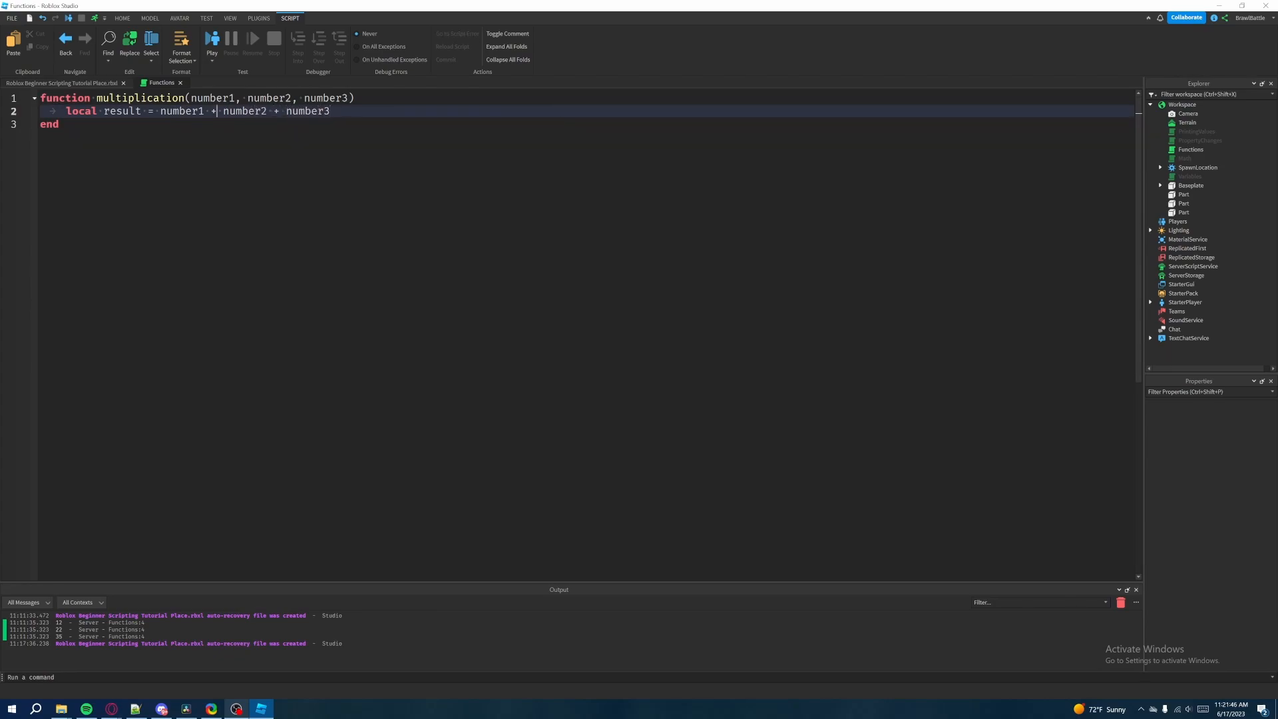
text(*)
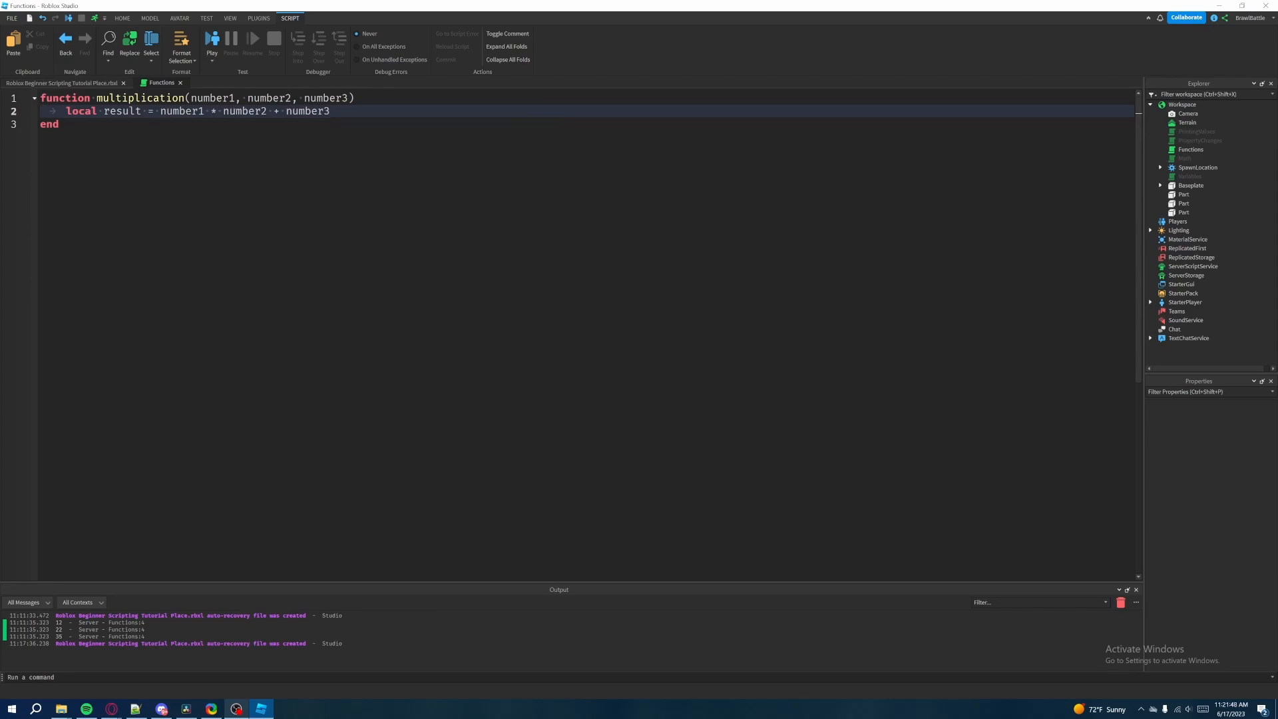
click(59, 123)
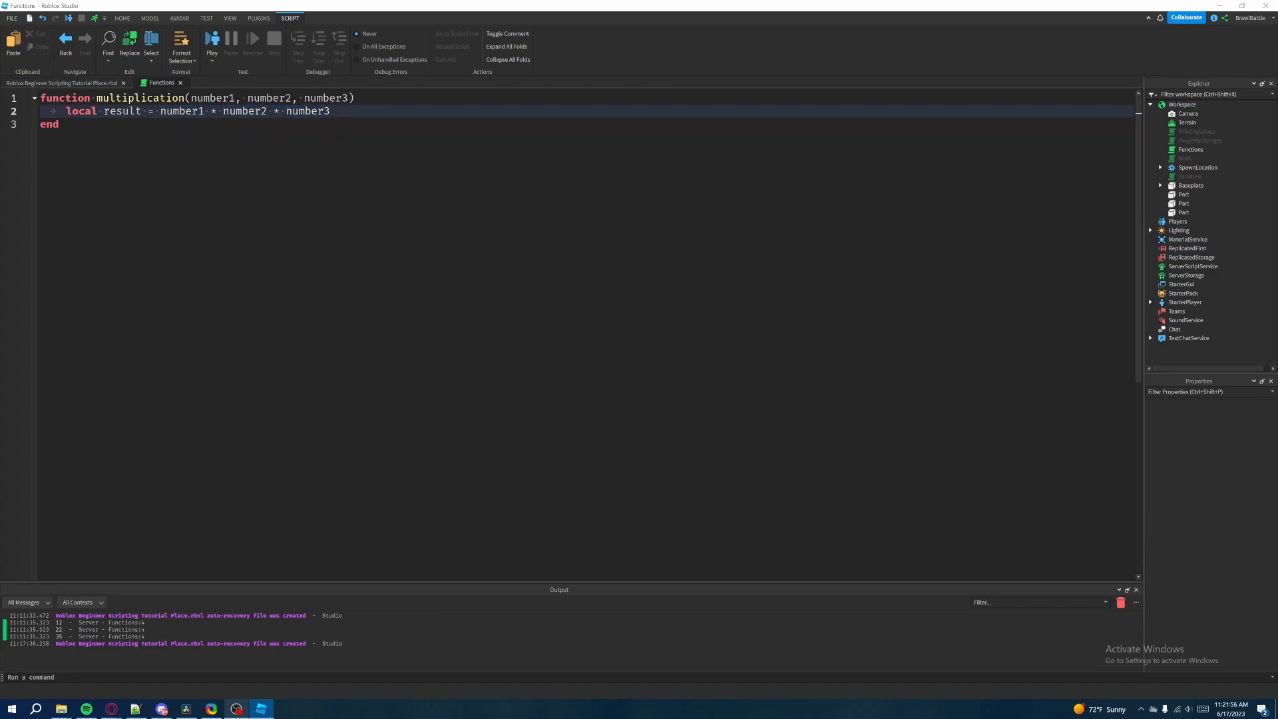
End the function with return result and leave blank lines below end
key(enter)
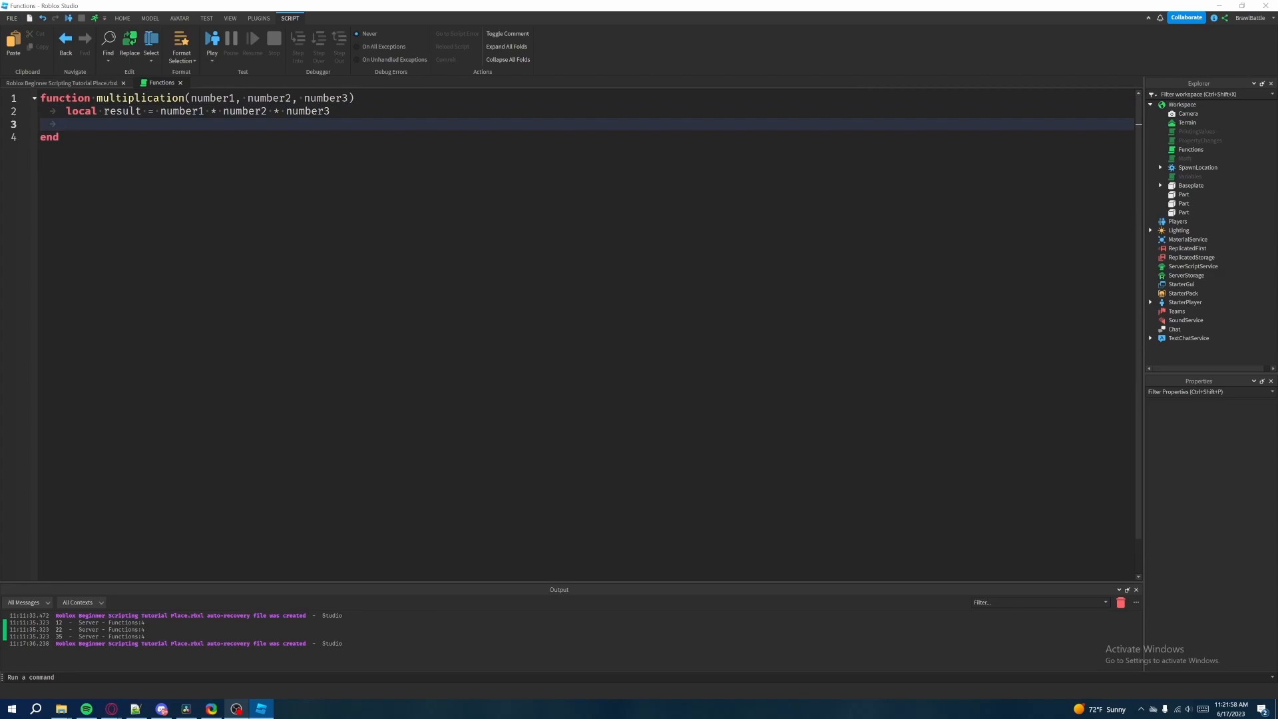
key(enter)
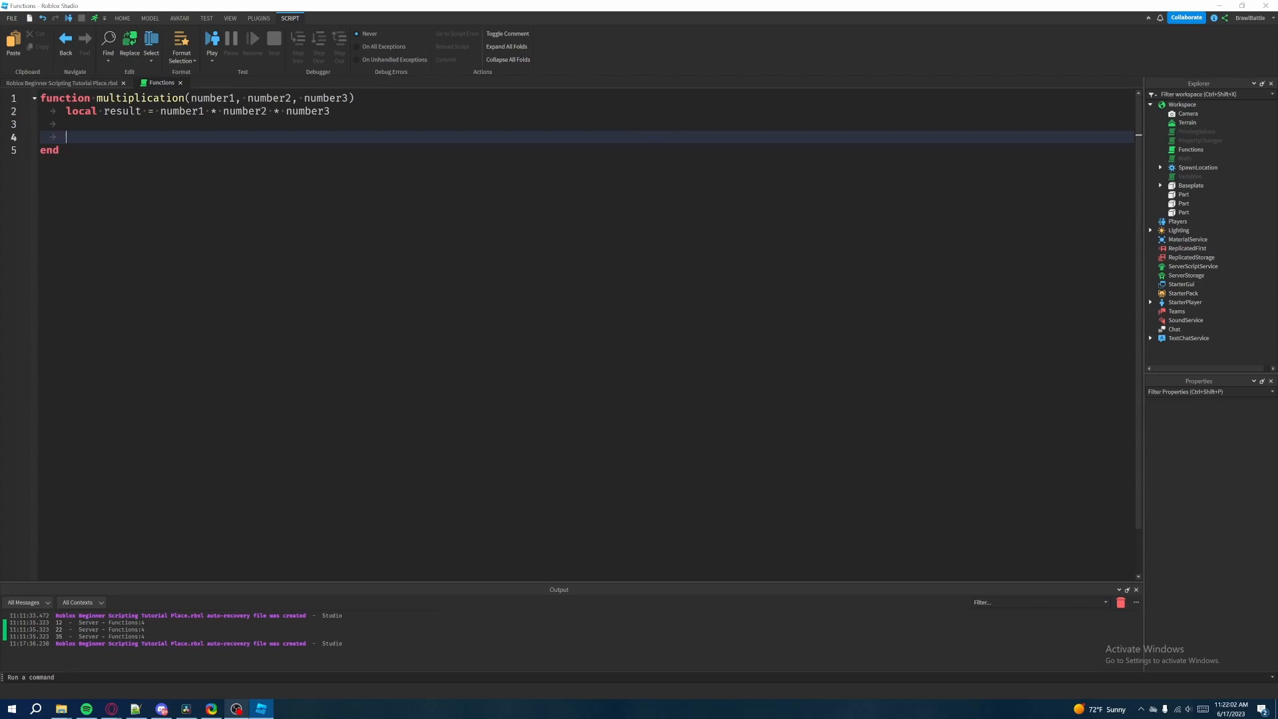
text(retruin)
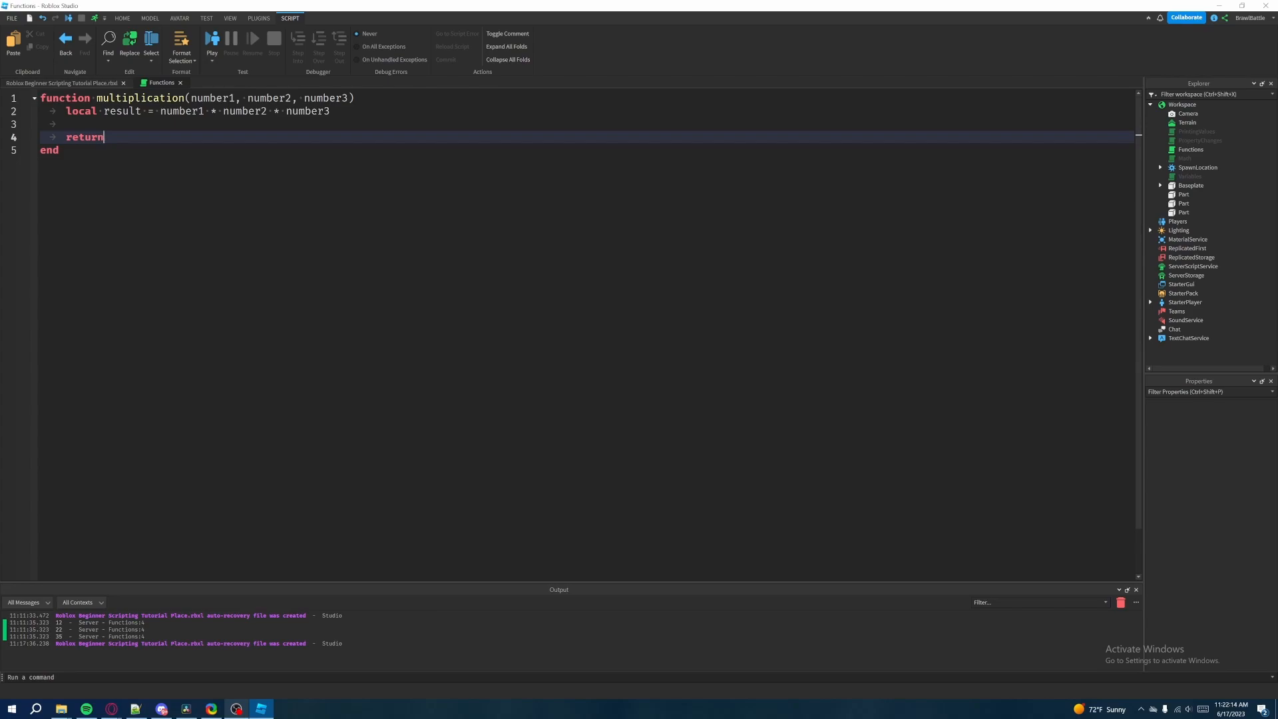
text(result)
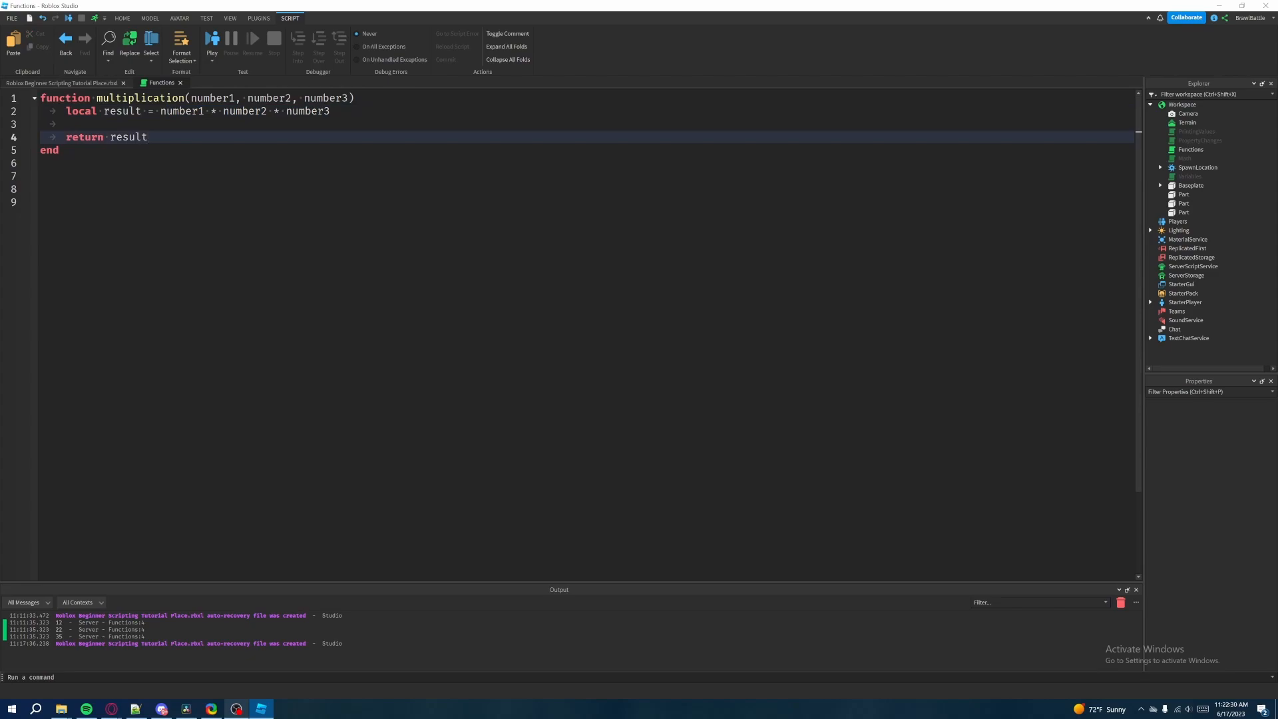
double_click(128, 136)
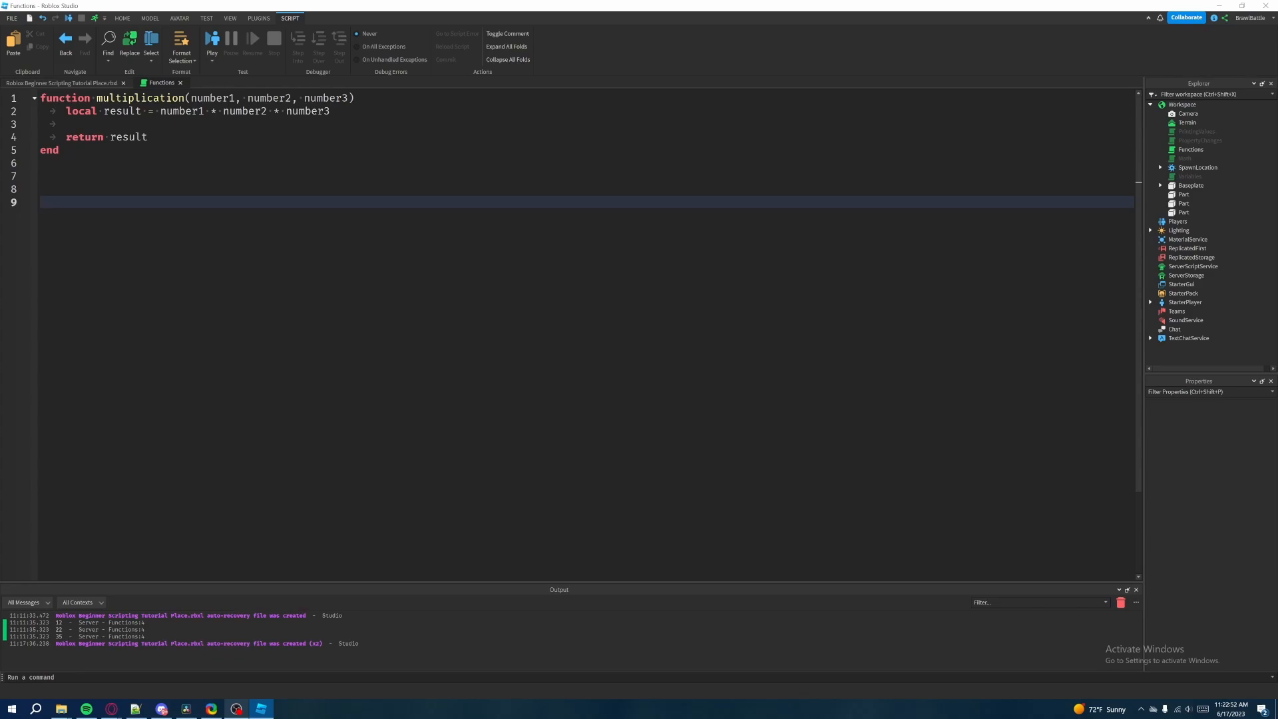
Write mainResult = multiplication(2, 2, 2) below the function
text(result =)
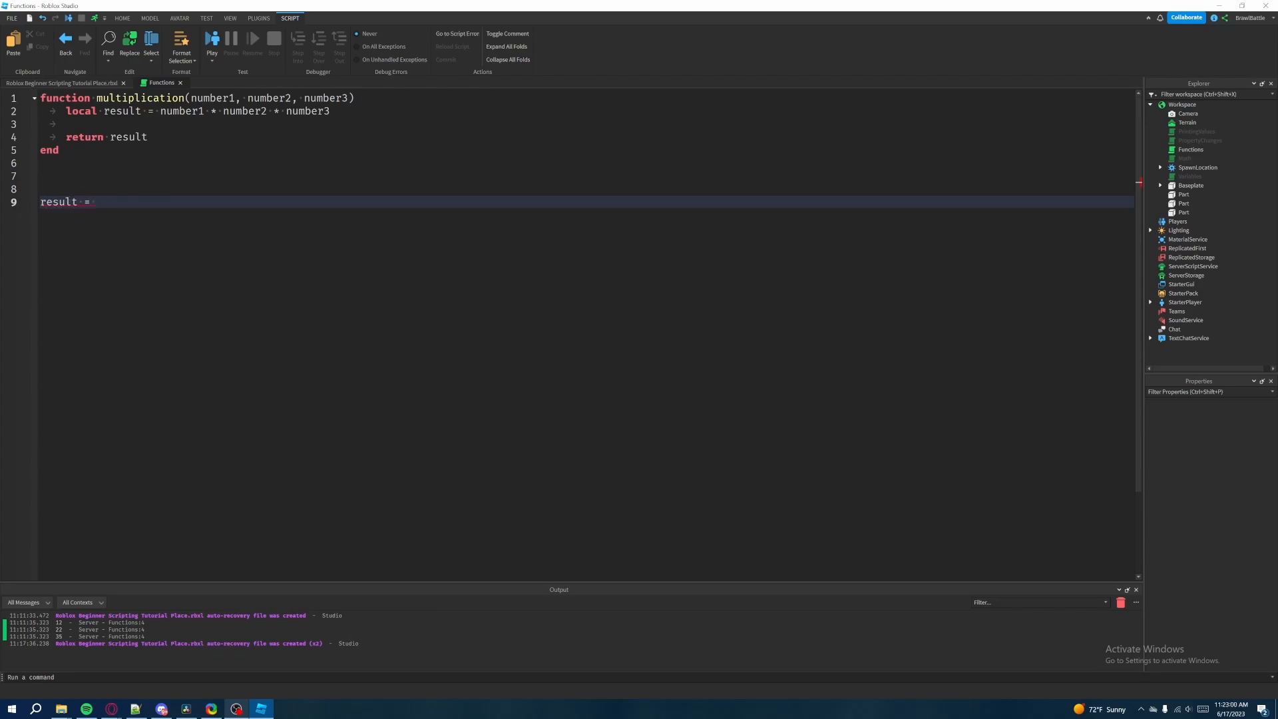
text(multiplication()
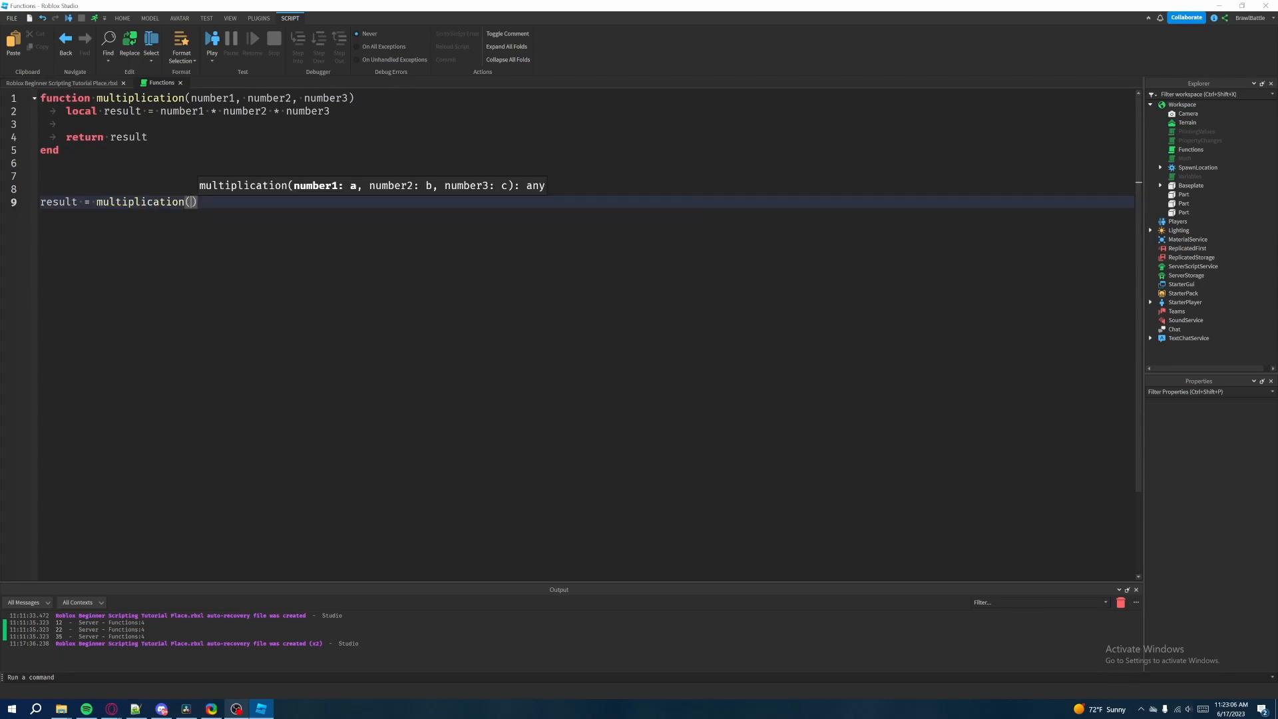
text(5, 5, 5)
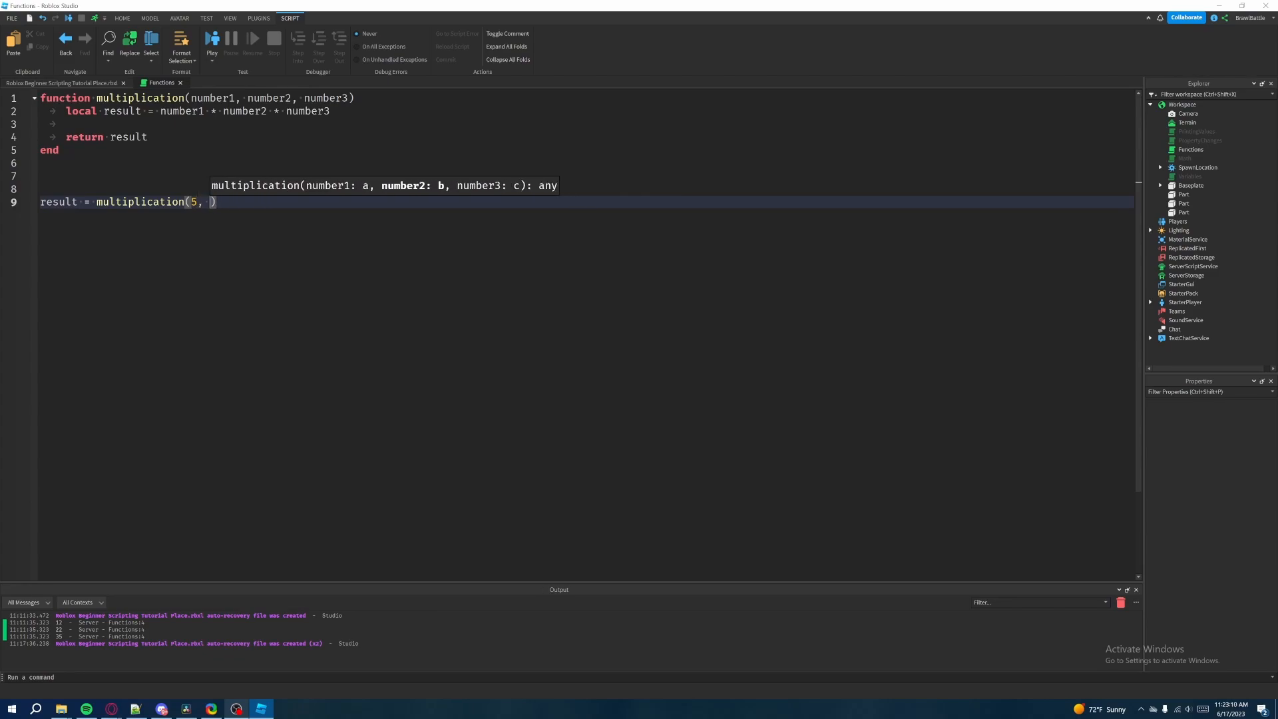
text(2, 2))
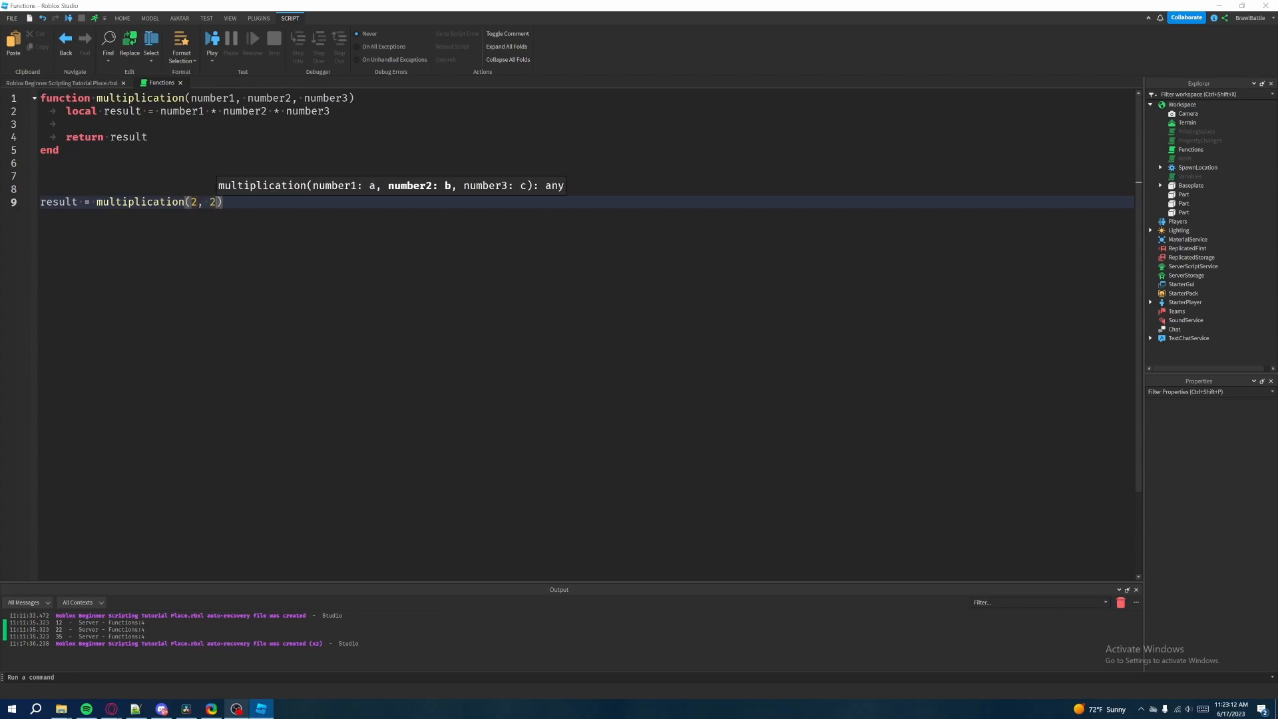
text(, 2)
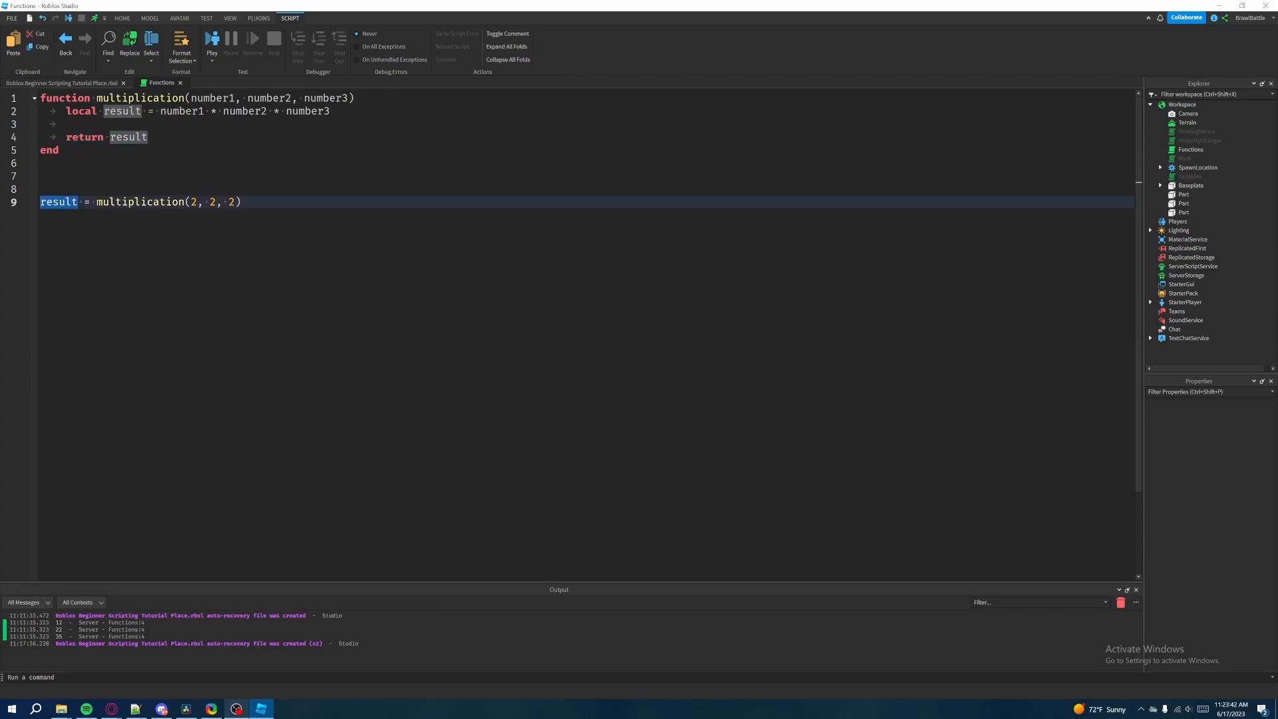
text(mainR)
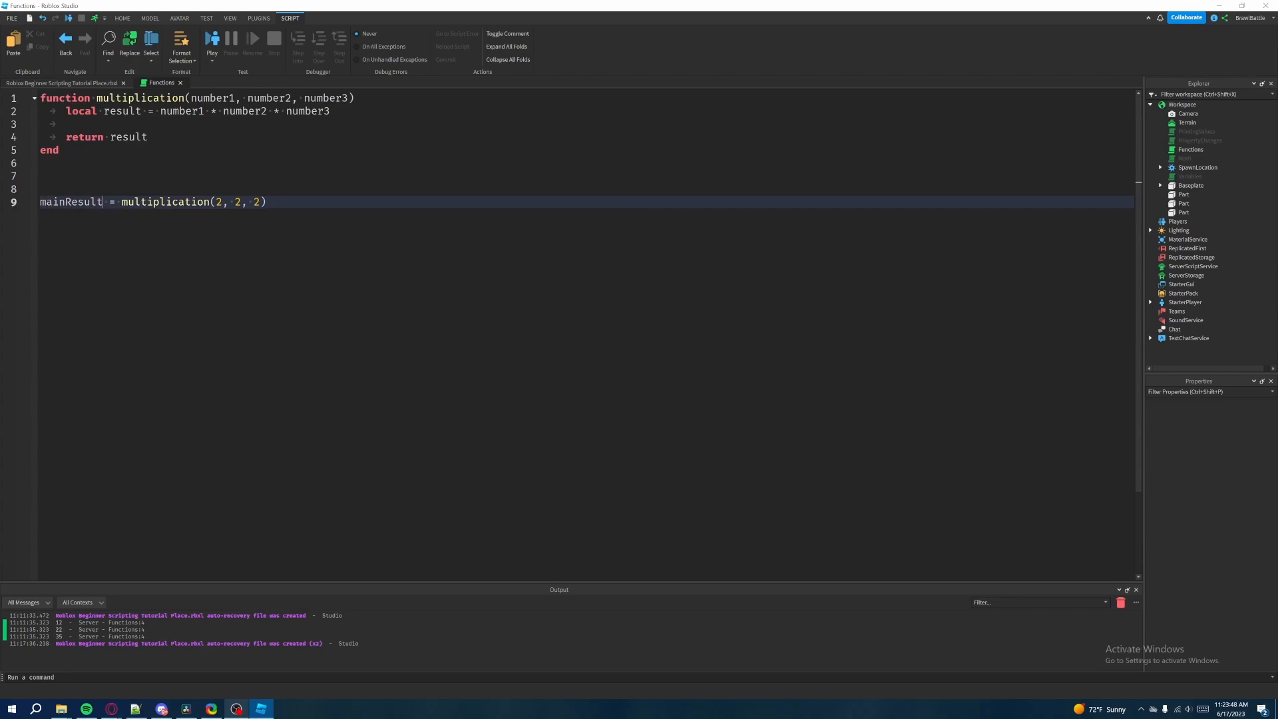
double_click(71, 201)
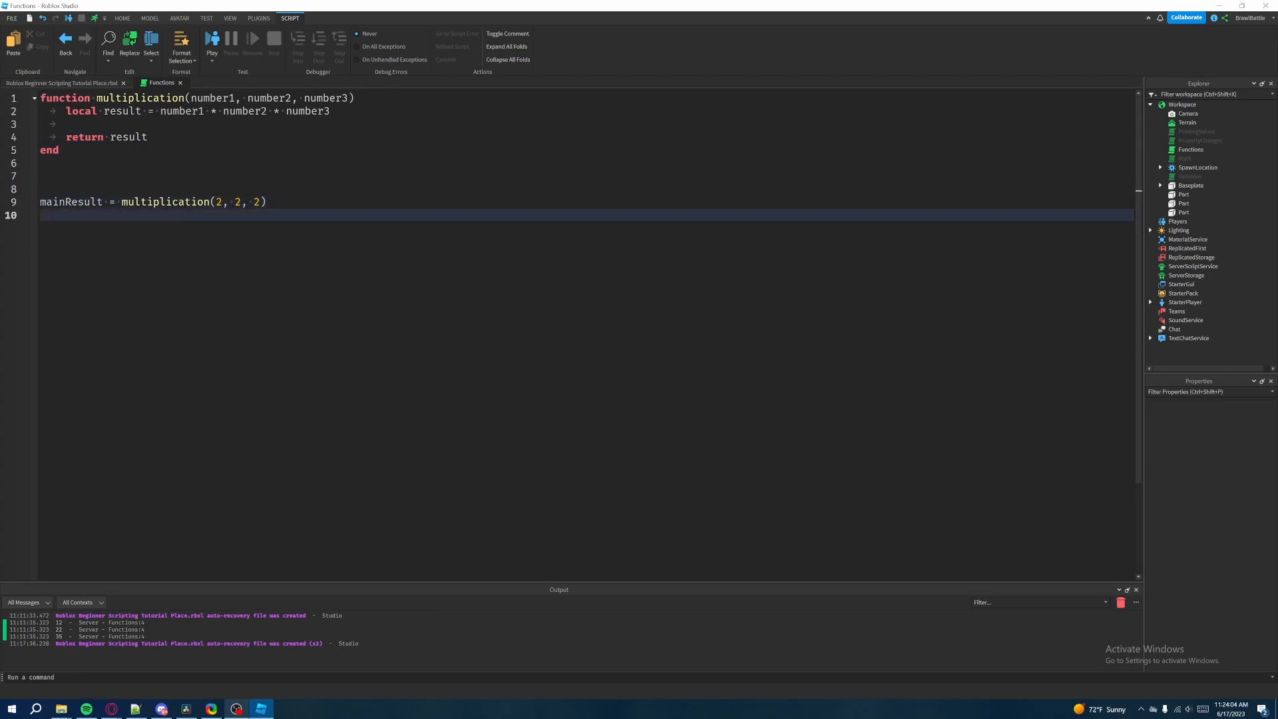
Add print(mainResult) on the next line
text(print)
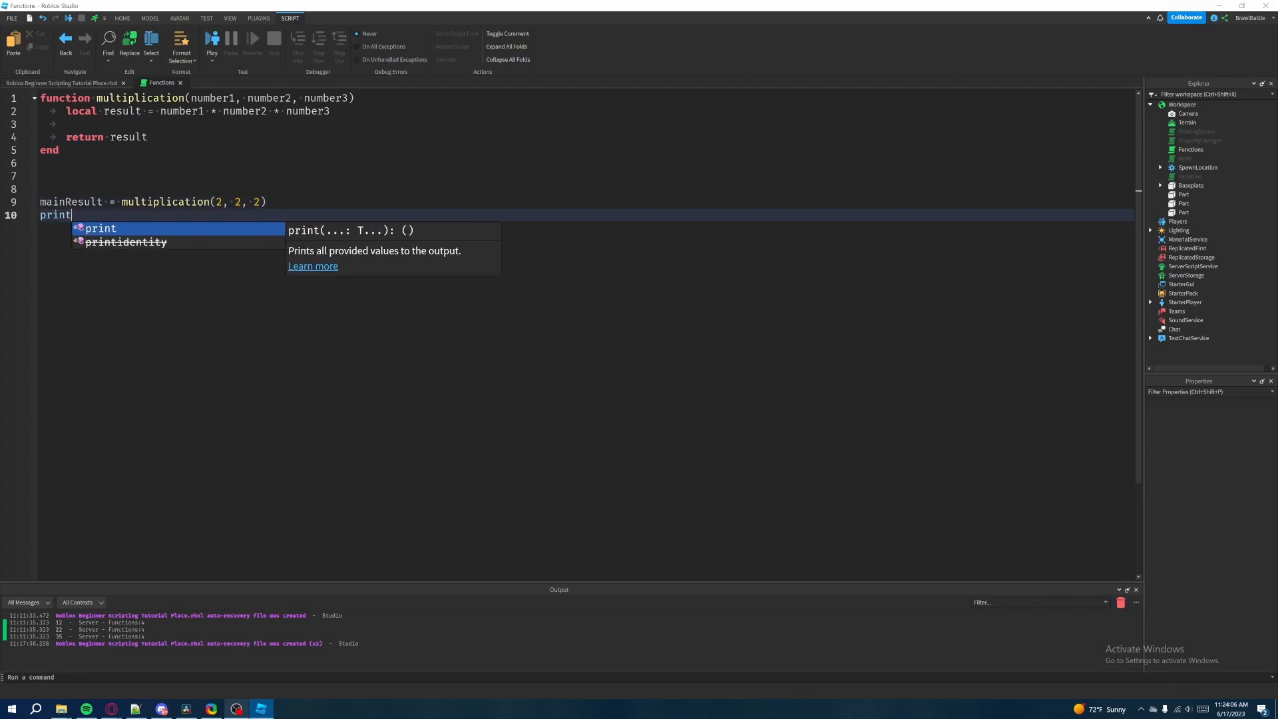
text((m)
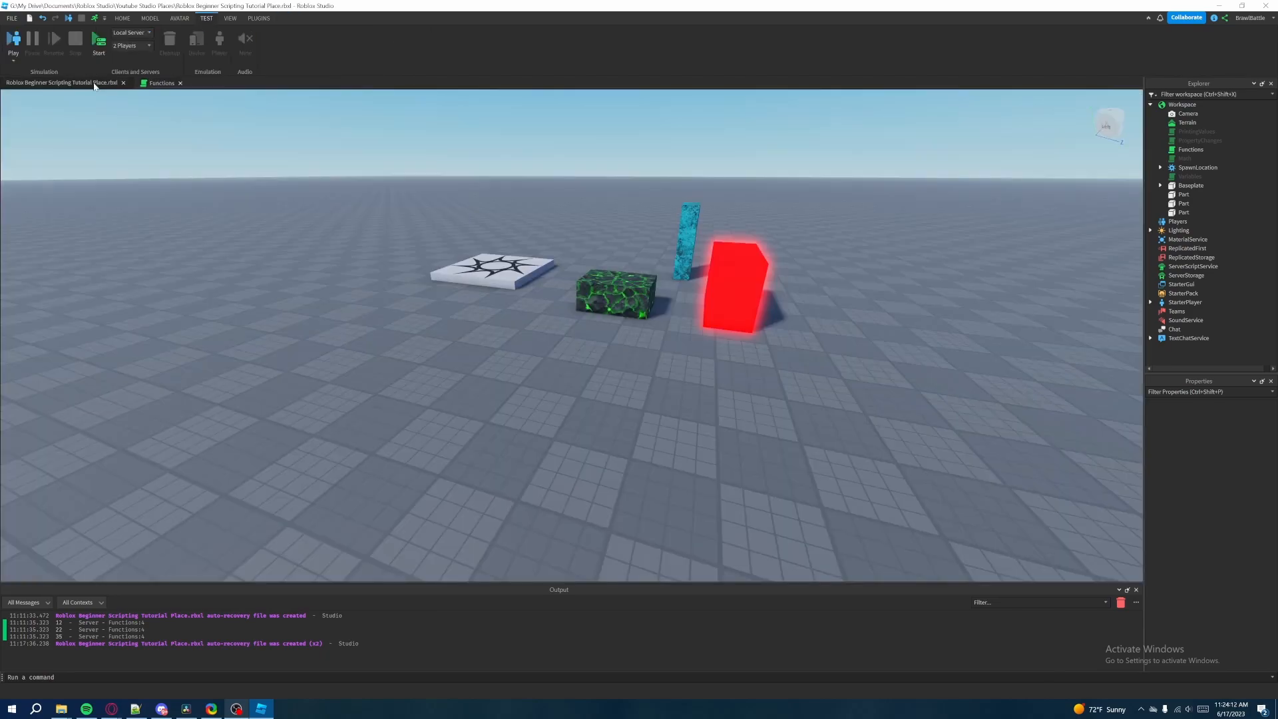
Test-run the place, confirm Output shows 8, stop, and return to the script
click(13, 41)
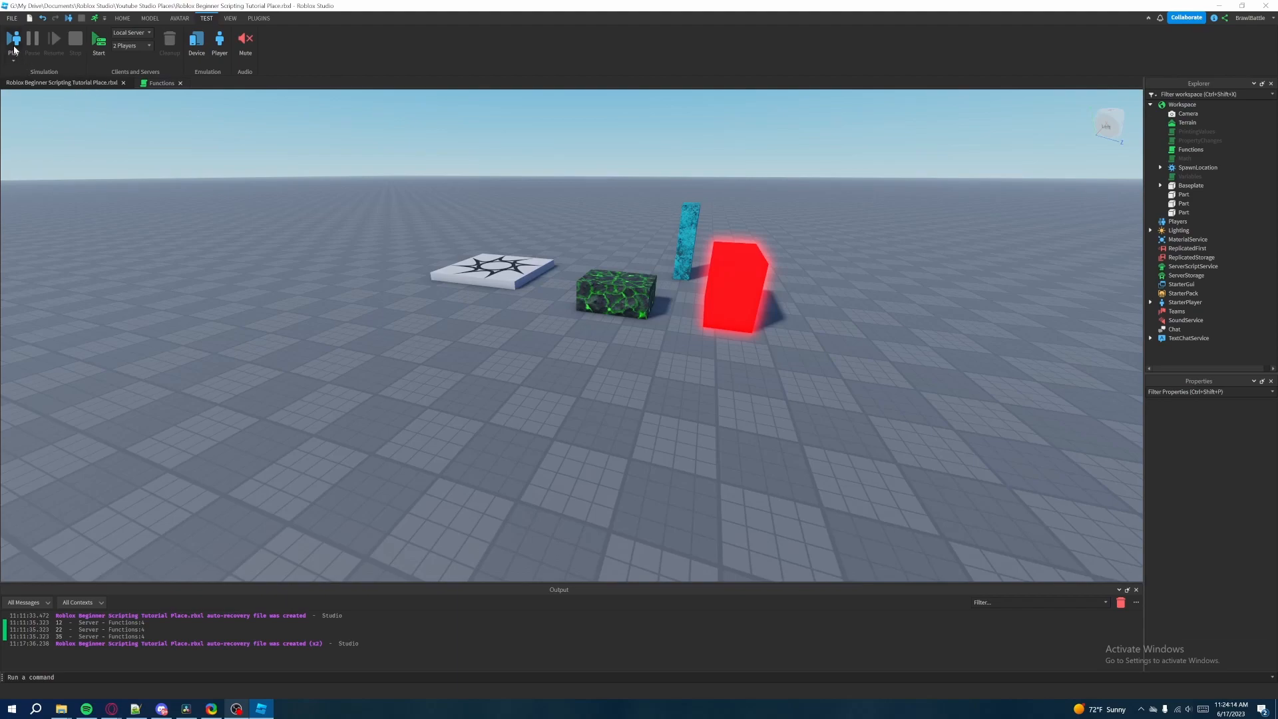
click(13, 39)
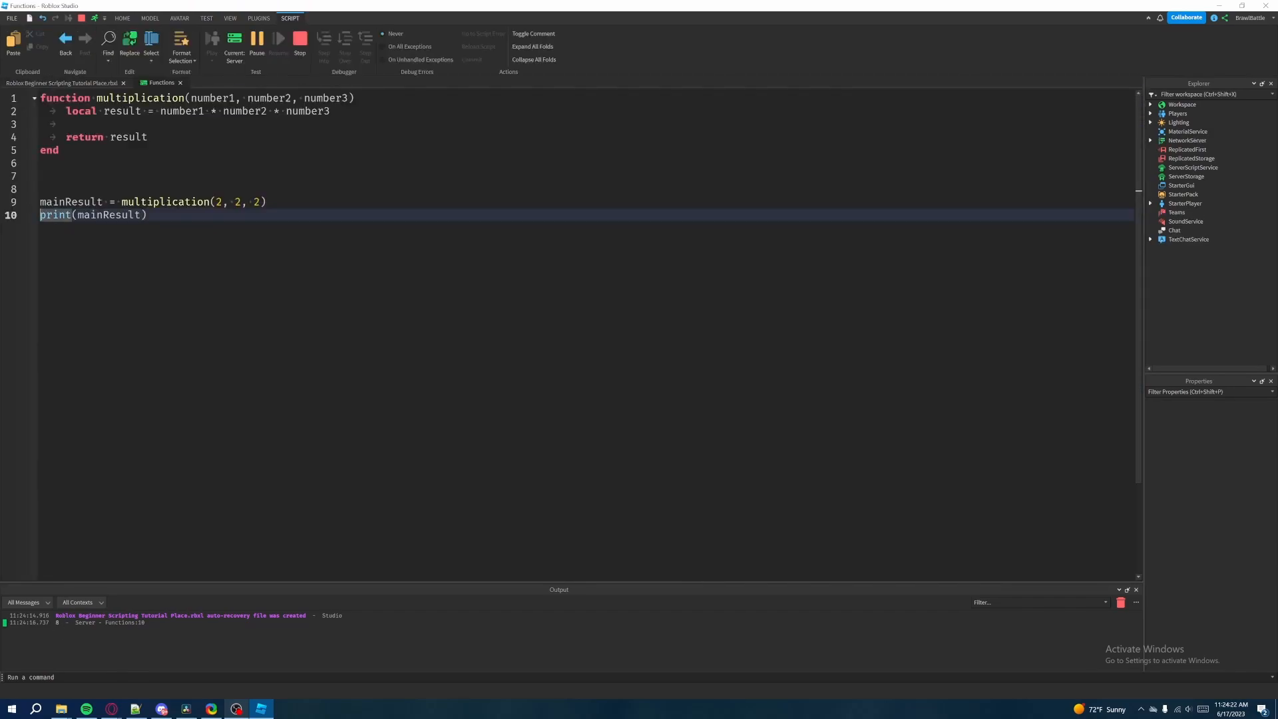
drag(66, 111, 146, 136)
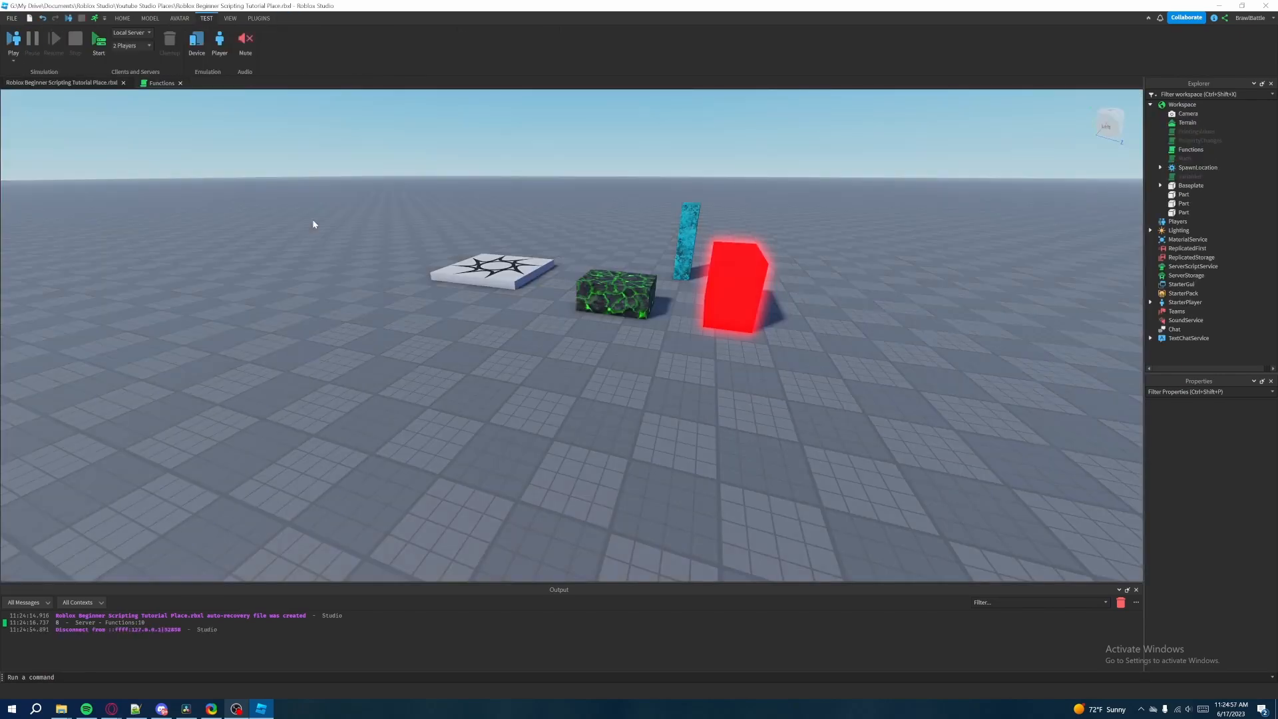
click(161, 82)
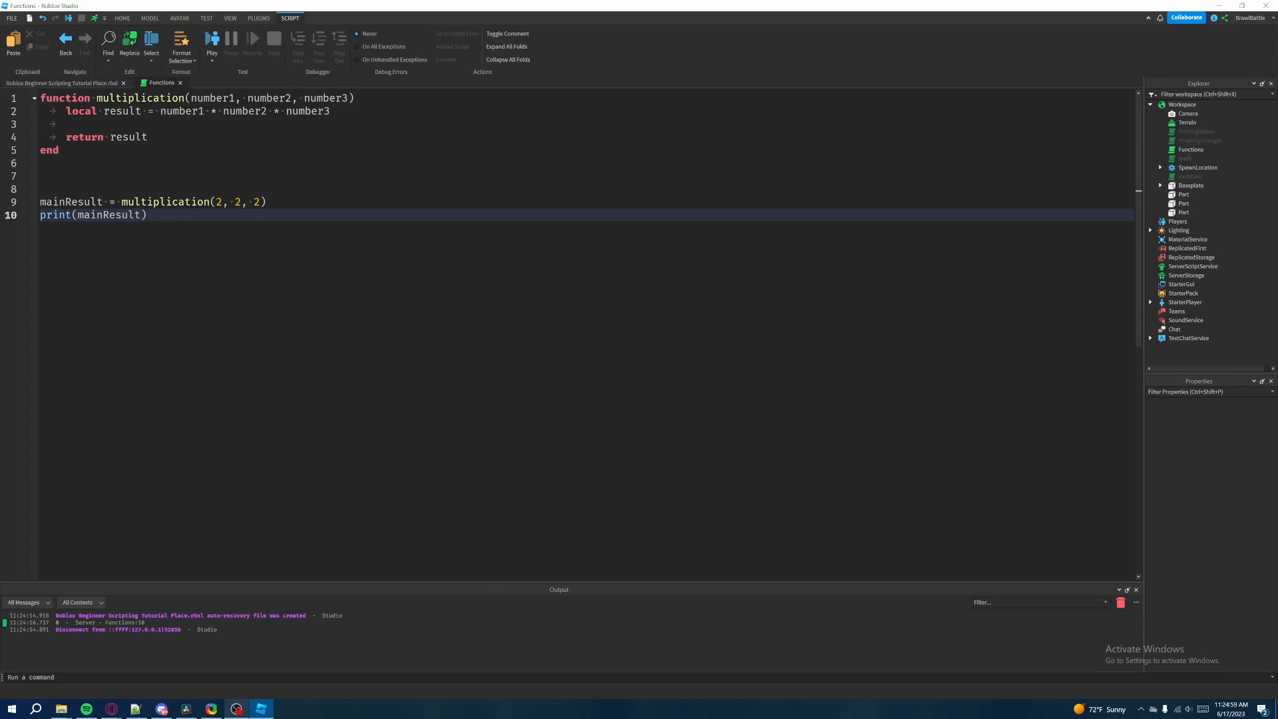